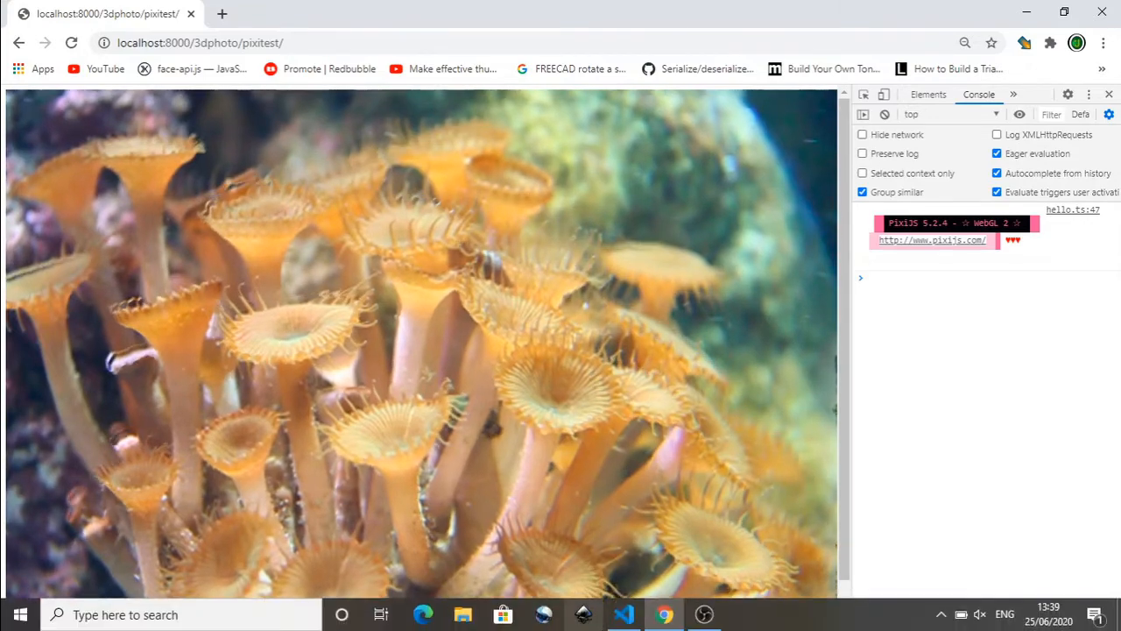
Preview the CodePen mountain displacement pen, then view its cloudy grayscale displacement map PNG.
left_click(624, 613)
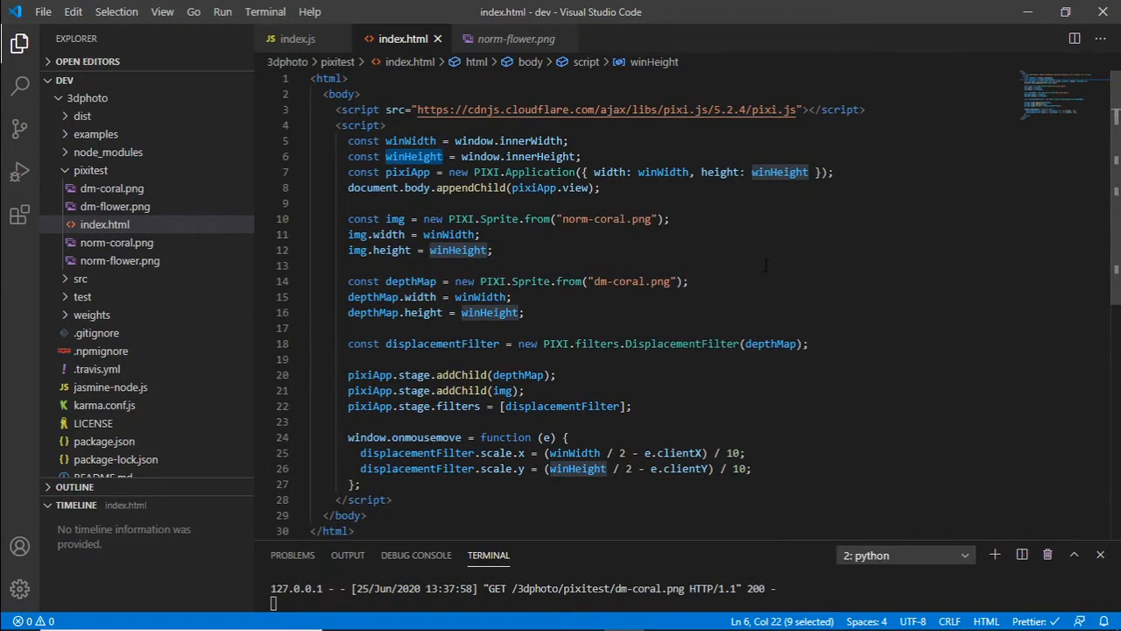
scroll("down", 3)
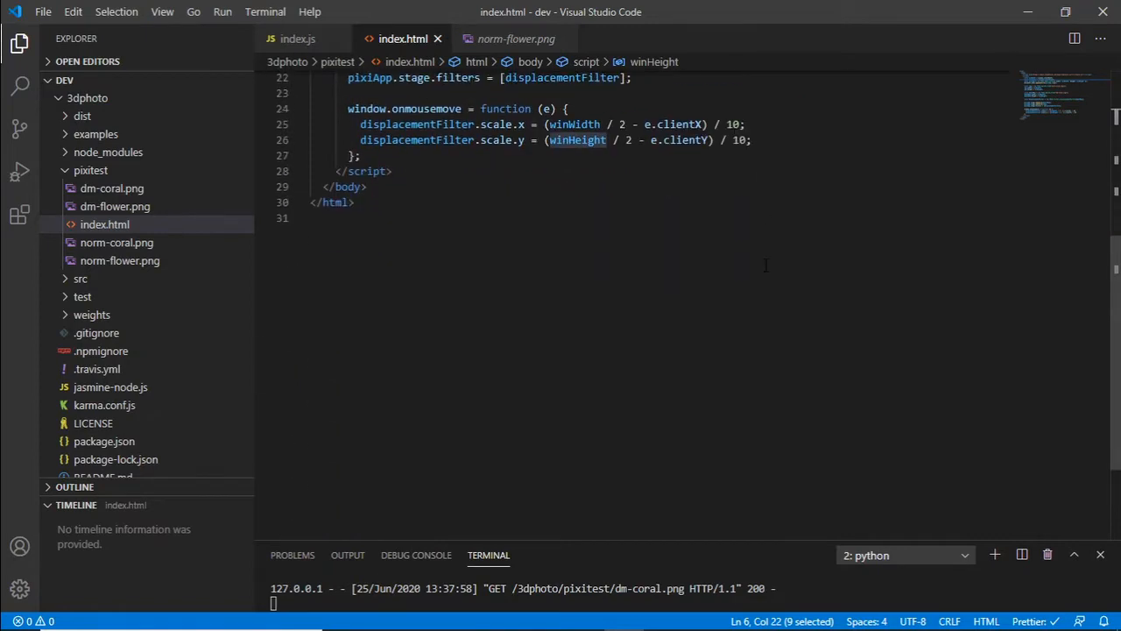
scroll("up", 3)
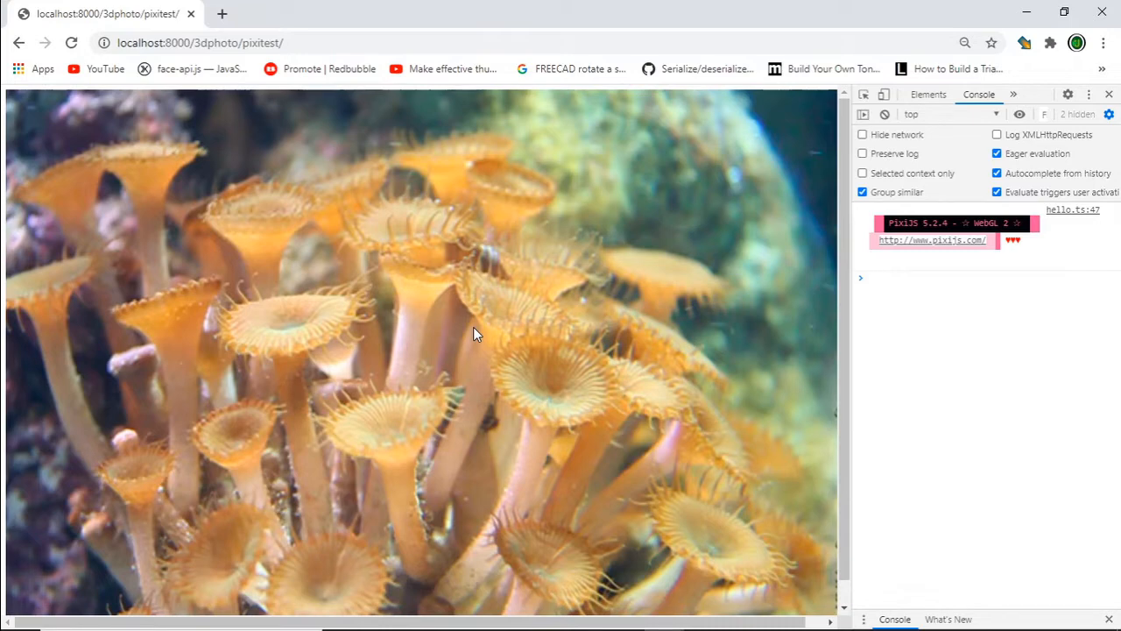
left_click(302, 14)
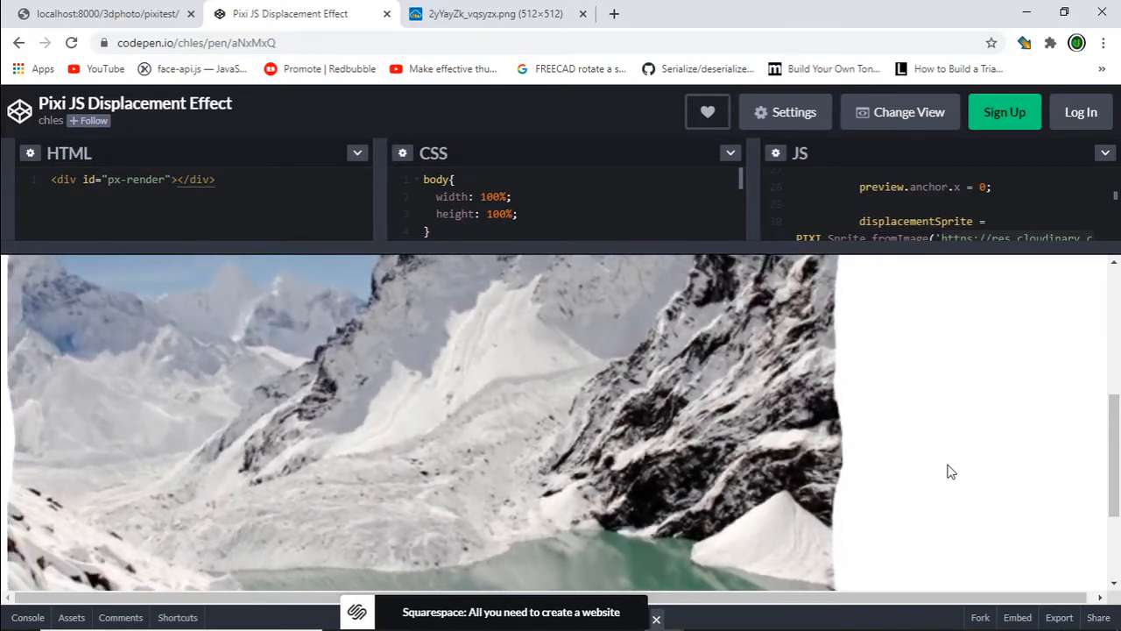
mouse_move(393, 372)
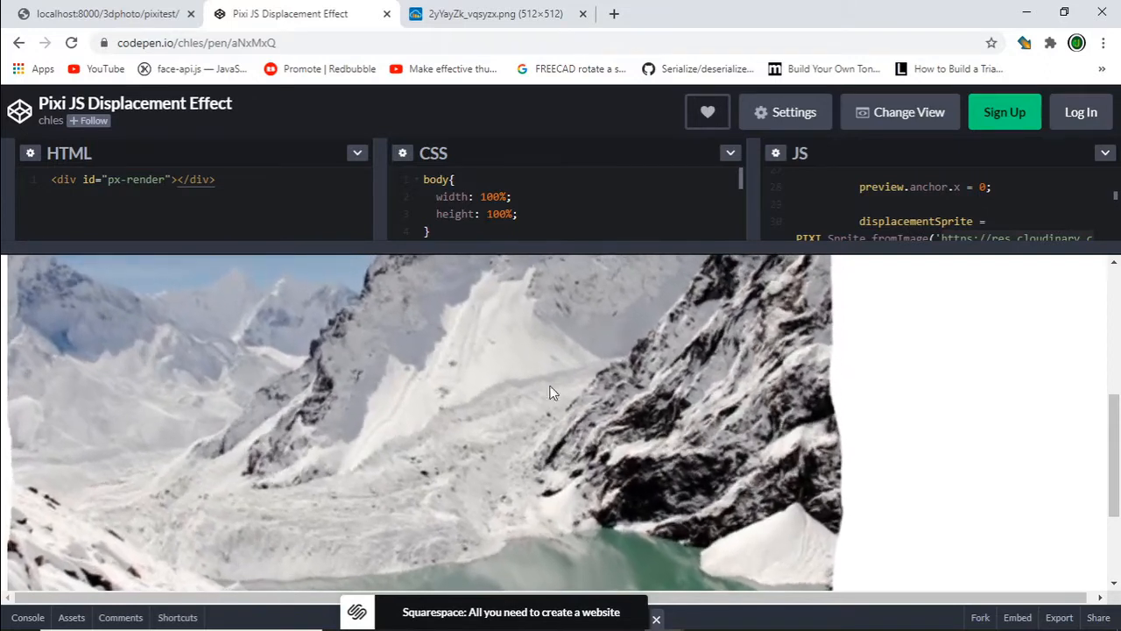
left_click(495, 13)
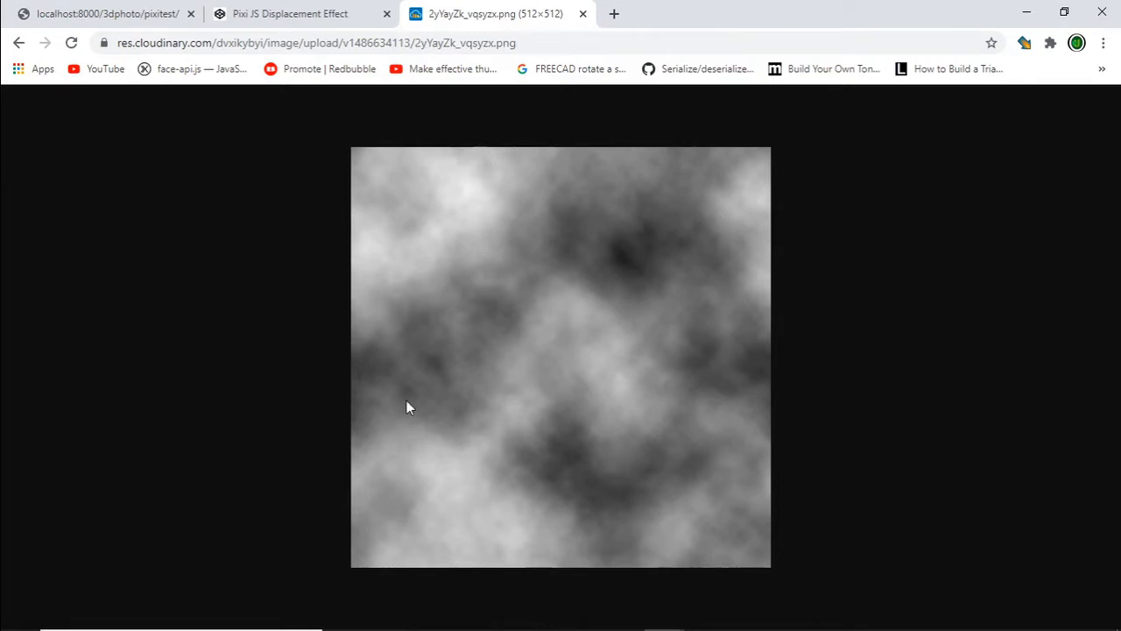
mouse_move(679, 413)
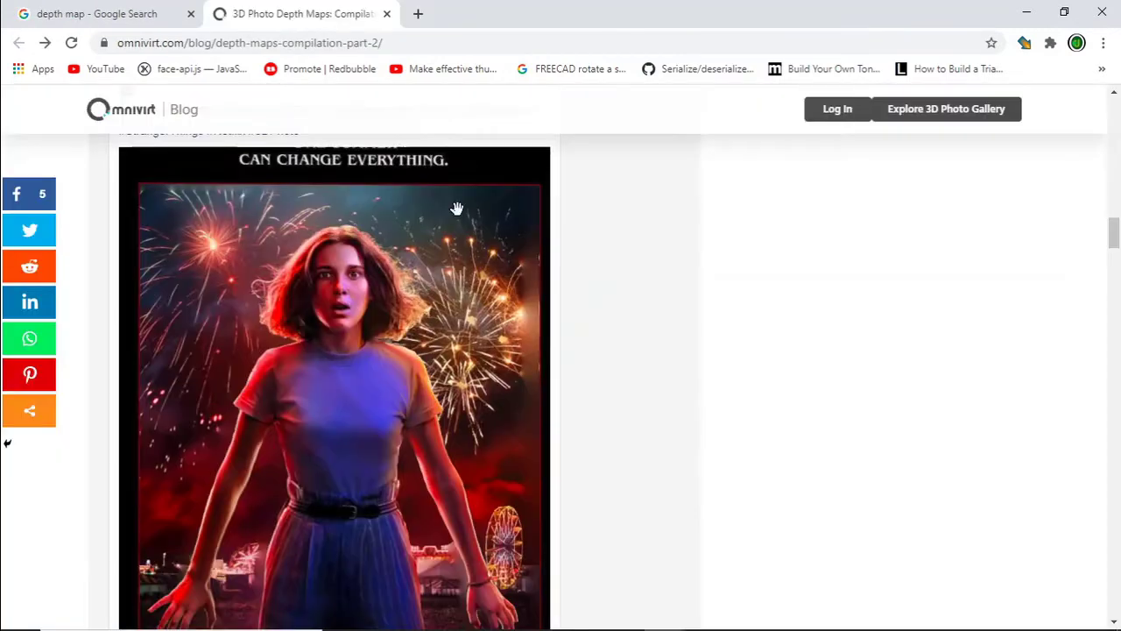
Scroll the OmniVirt compilation to the Stranger Things and Lion King depth maps.
scroll("down", 3)
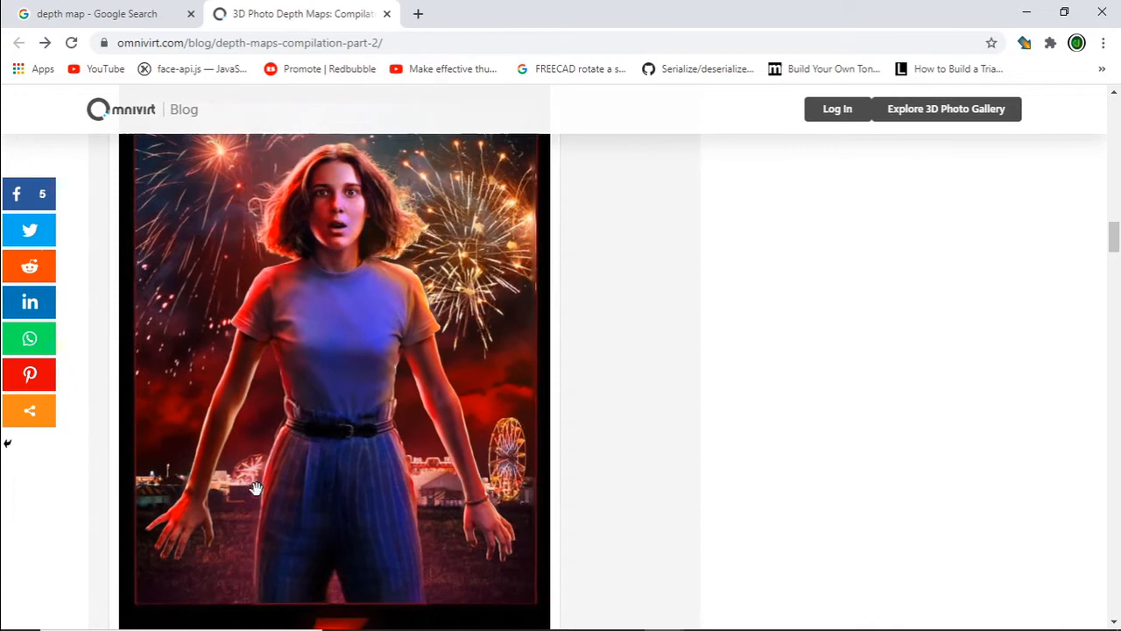
mouse_move(482, 461)
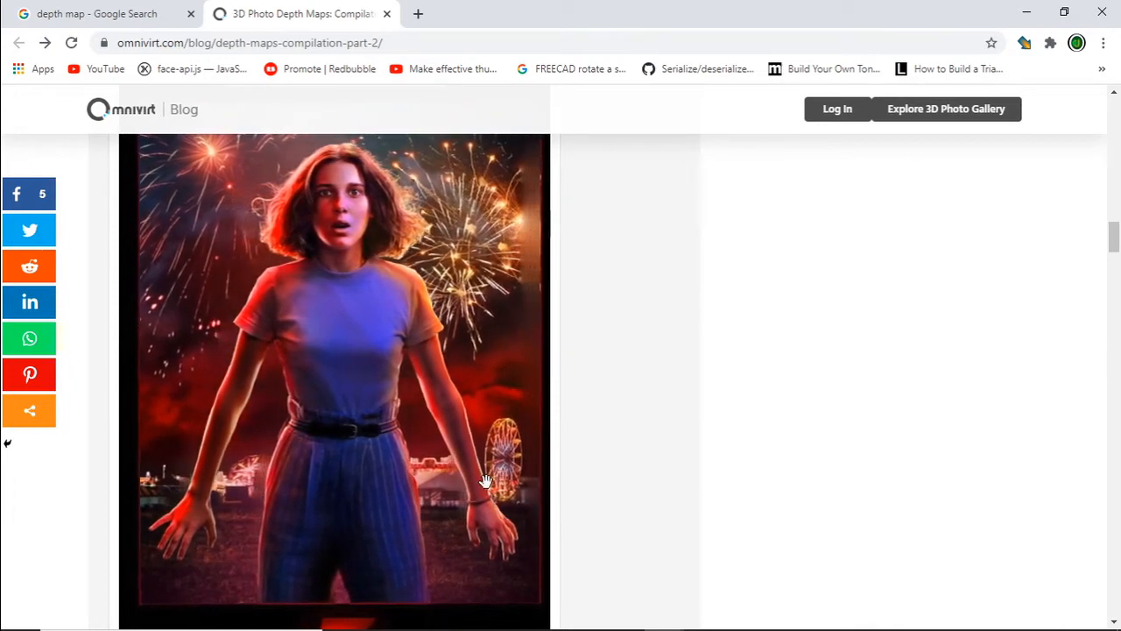
mouse_move(418, 482)
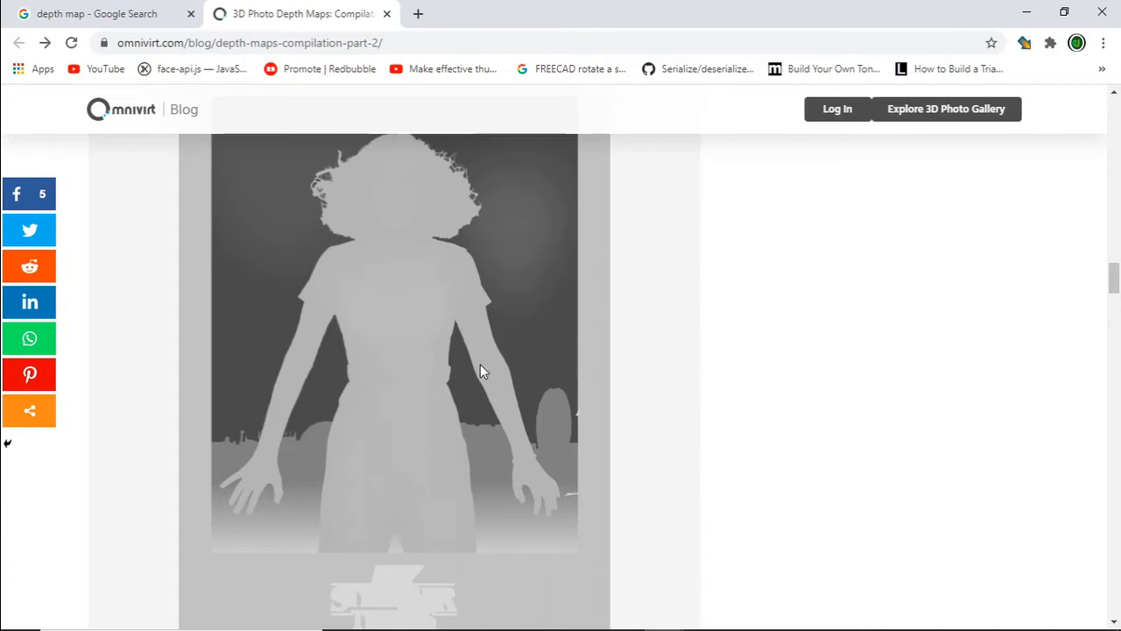
mouse_move(286, 529)
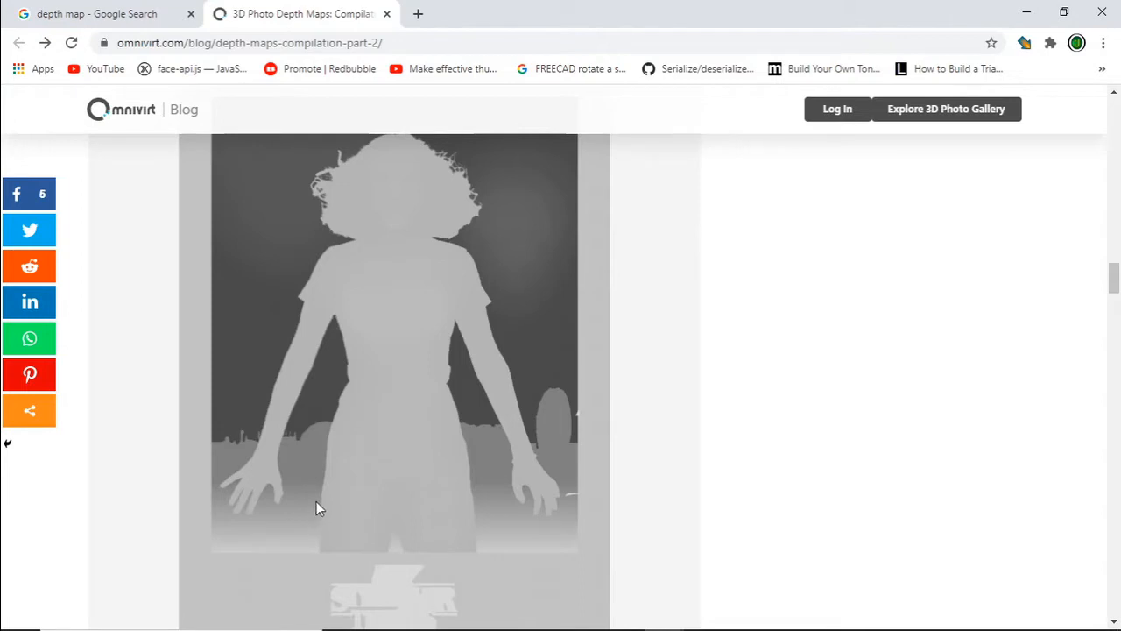
mouse_move(254, 484)
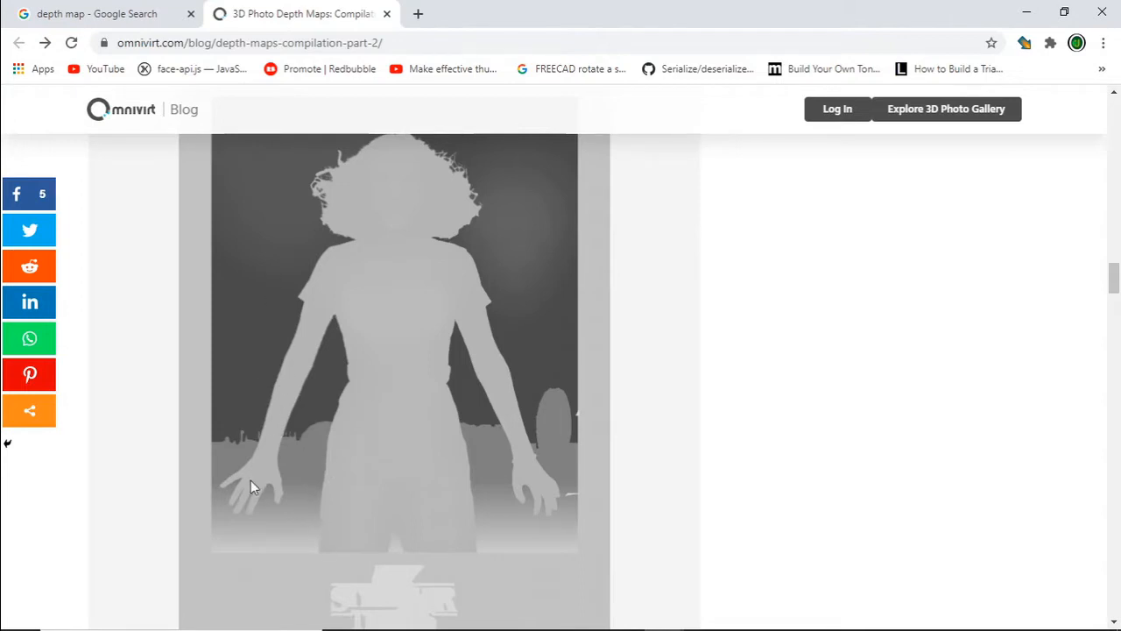
mouse_move(574, 390)
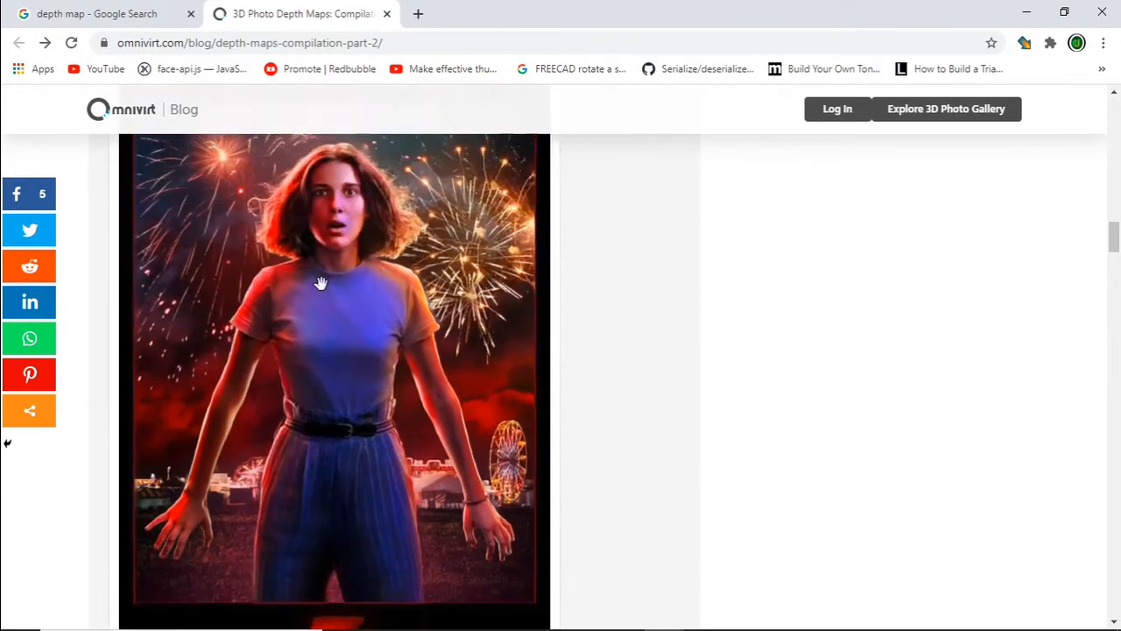
mouse_move(412, 386)
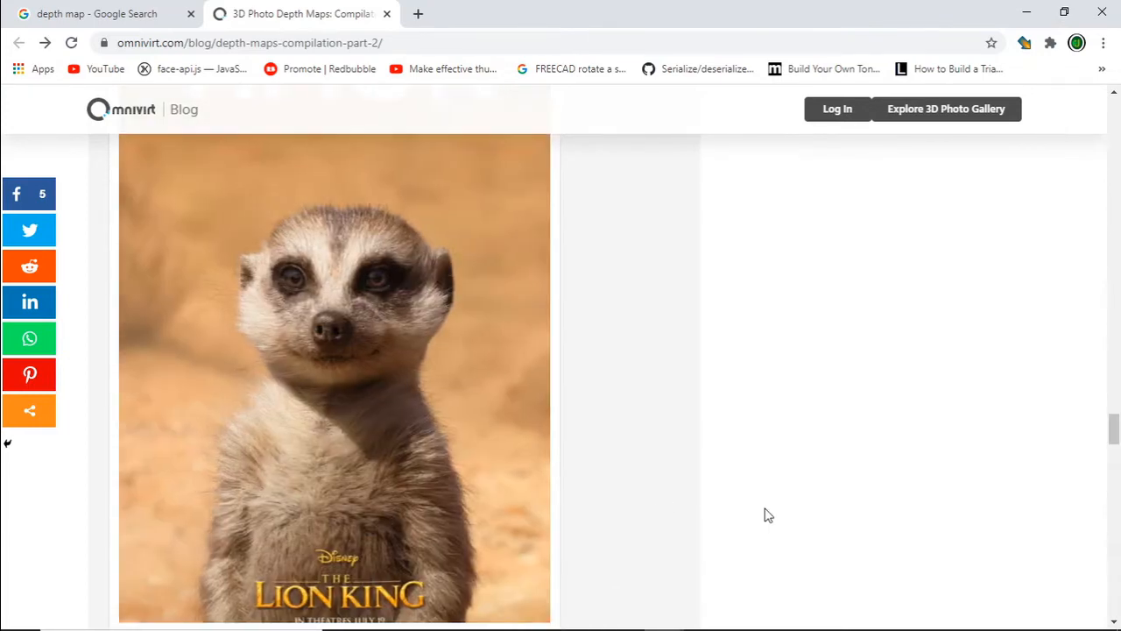
mouse_move(290, 330)
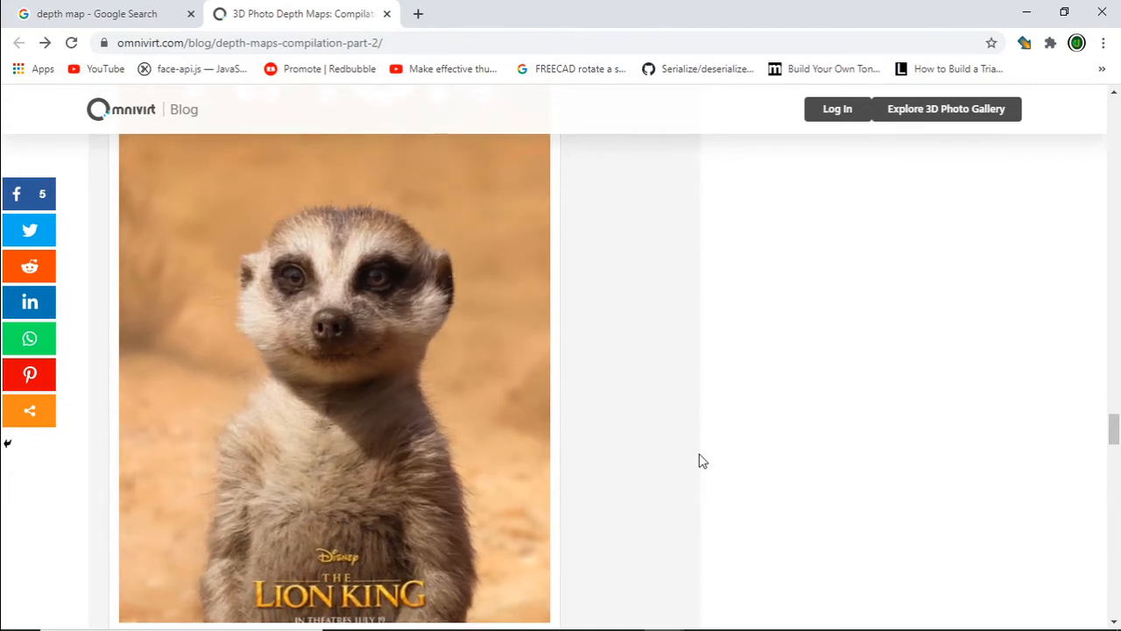
scroll("down", 3)
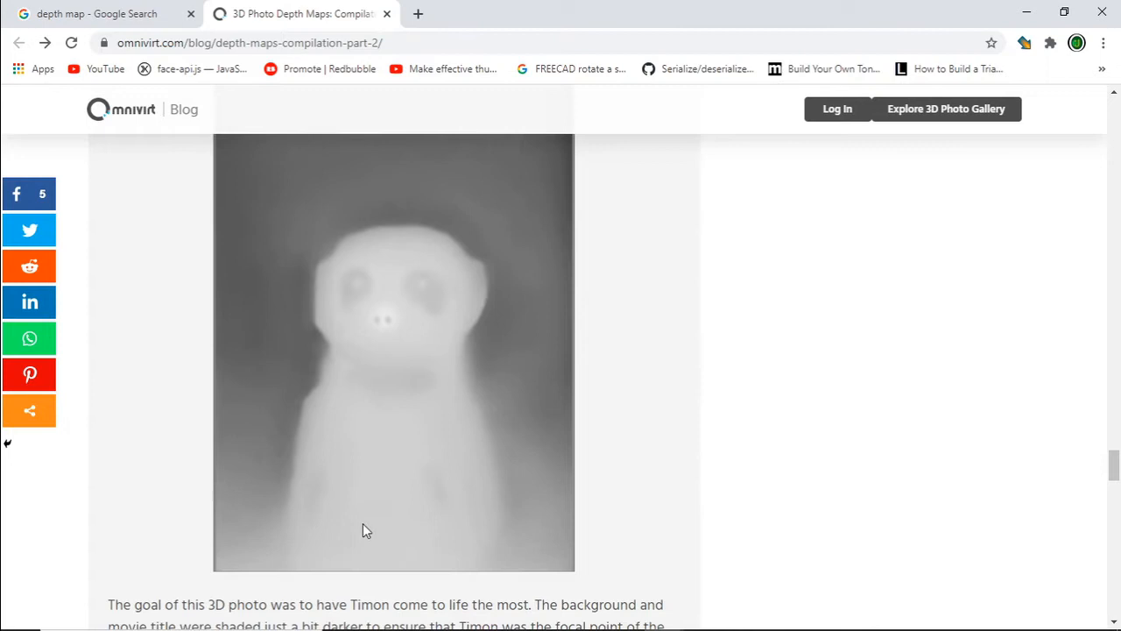
mouse_move(409, 330)
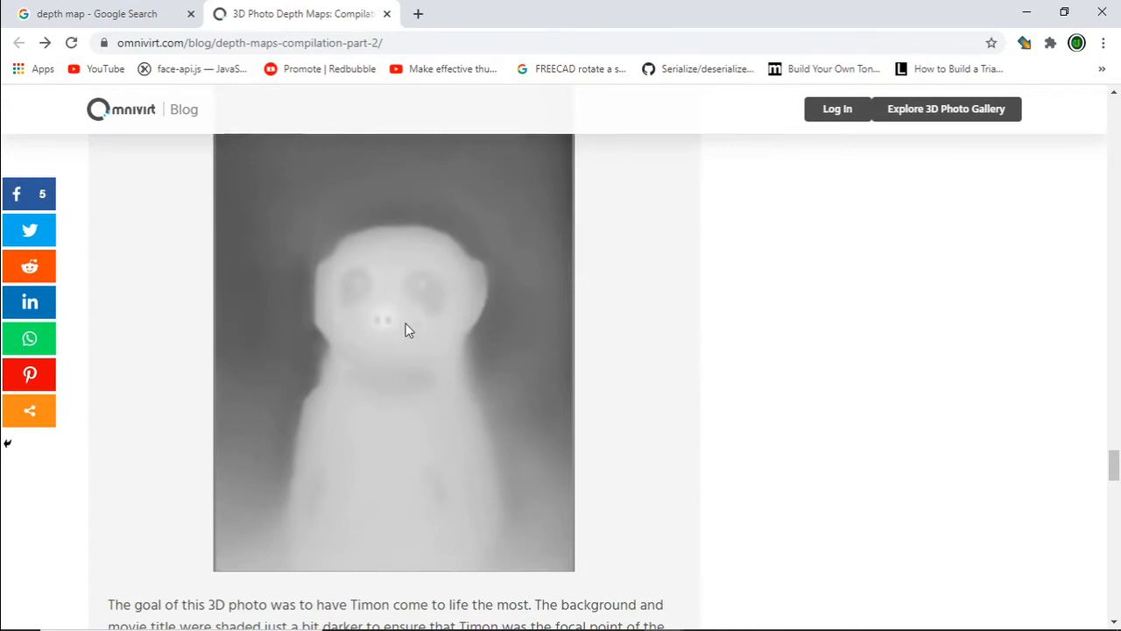
mouse_move(481, 425)
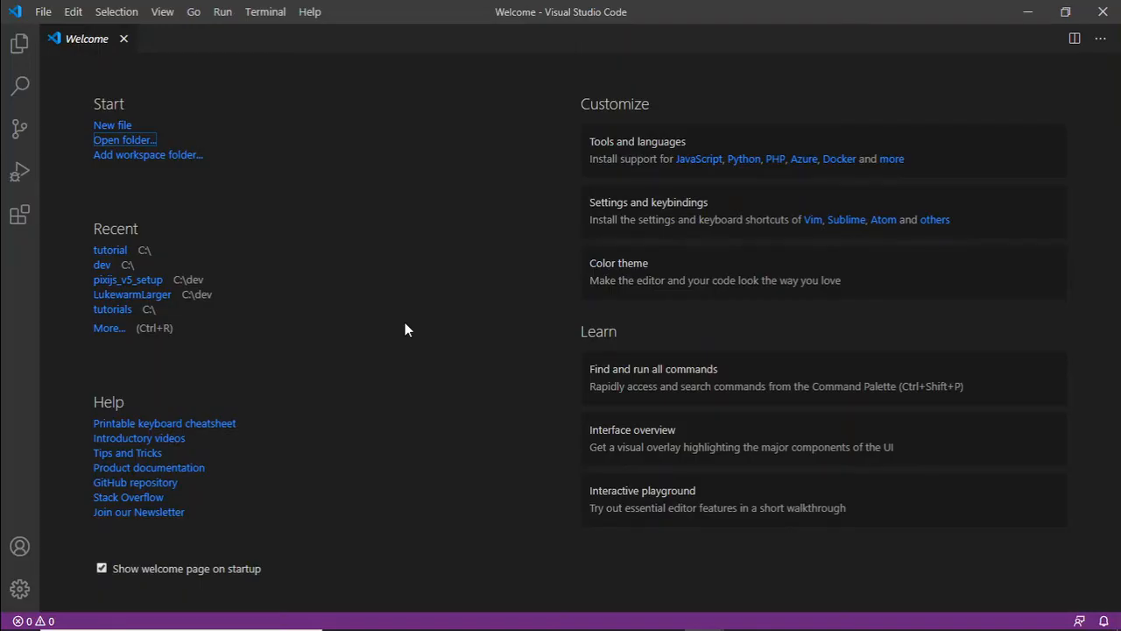
mouse_move(522, 230)
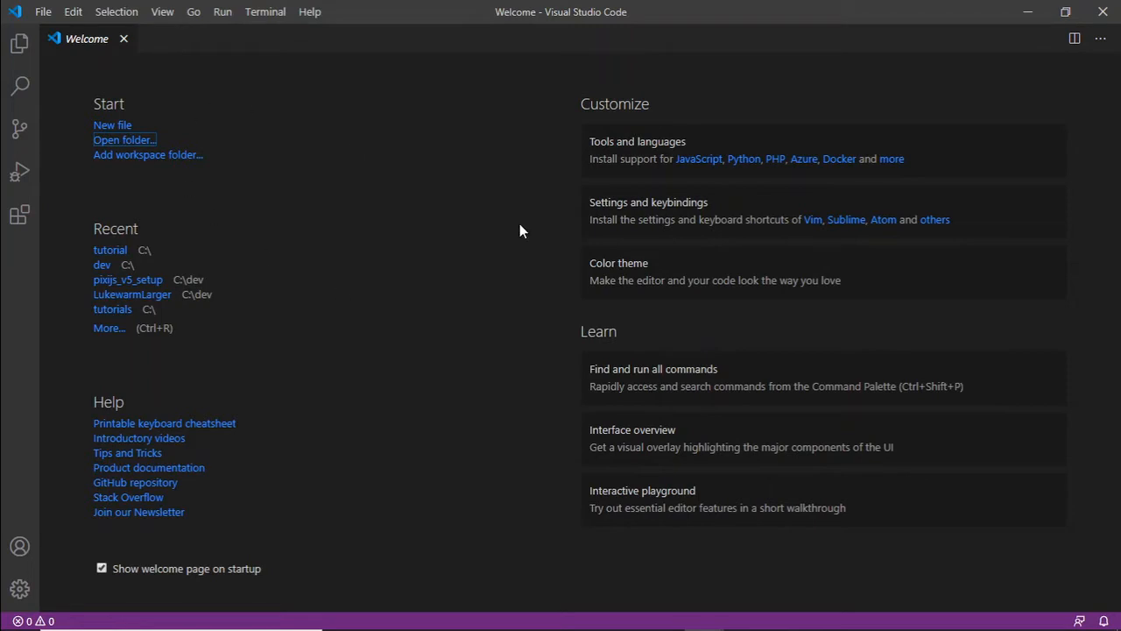
mouse_move(196, 148)
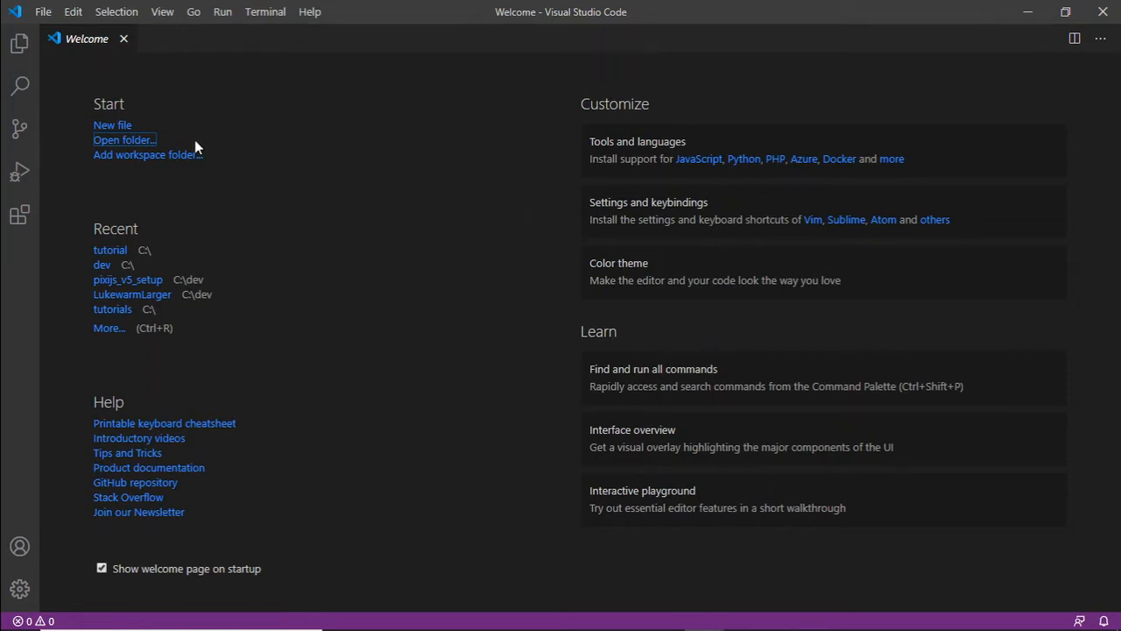
Make a PixiJS3DPhoto folder at the C drive root and open it in VS Code.
left_click(123, 139)
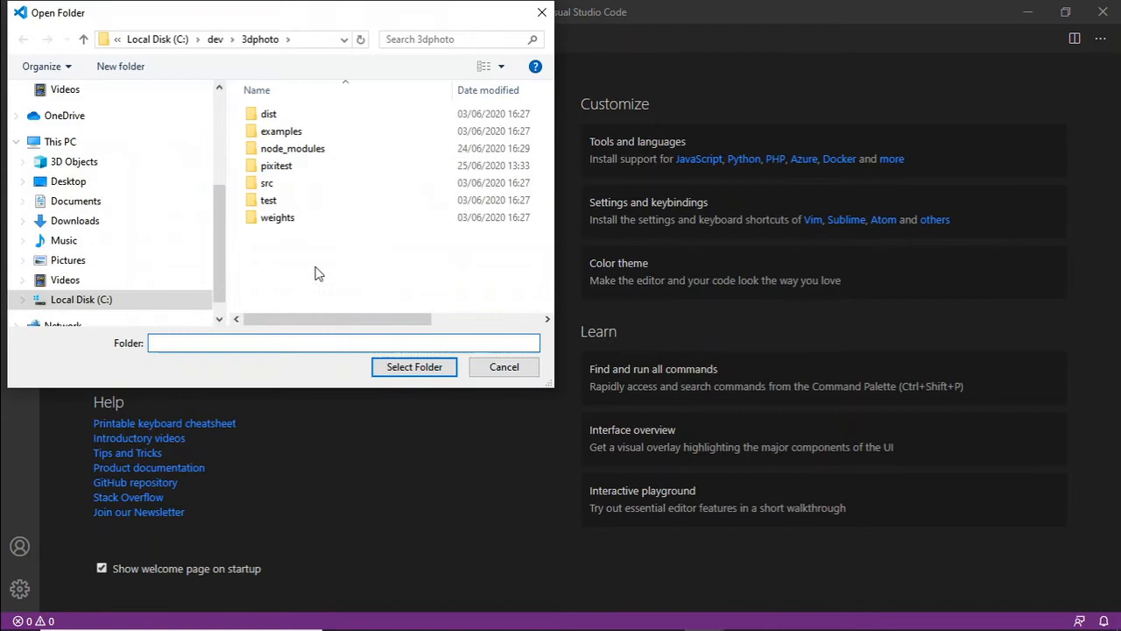
left_click(59, 141)
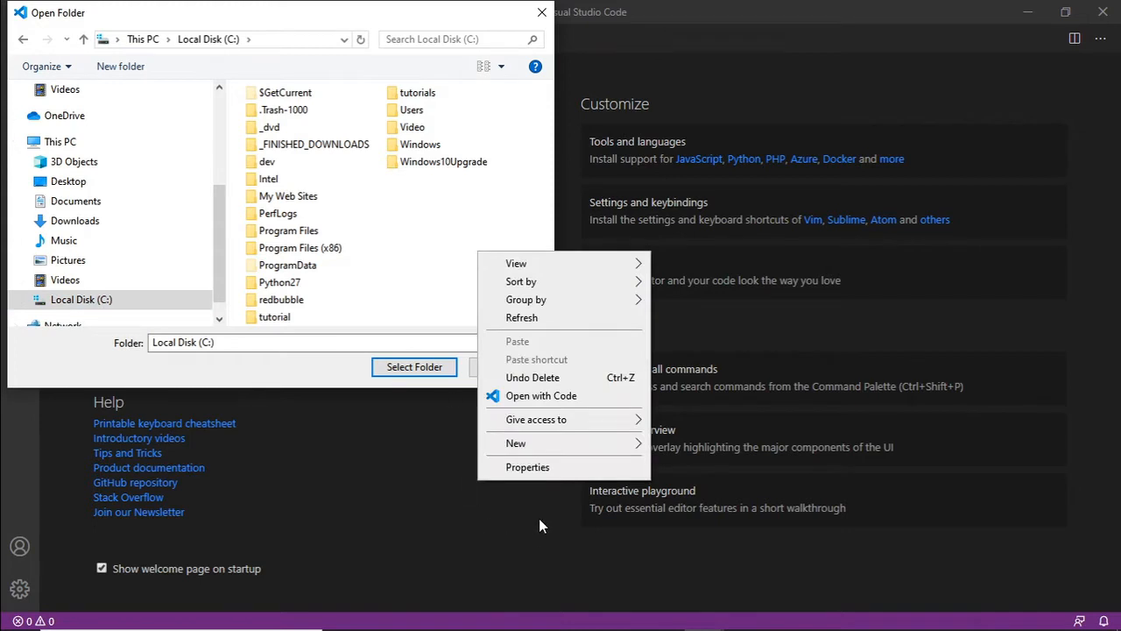
left_click(514, 443)
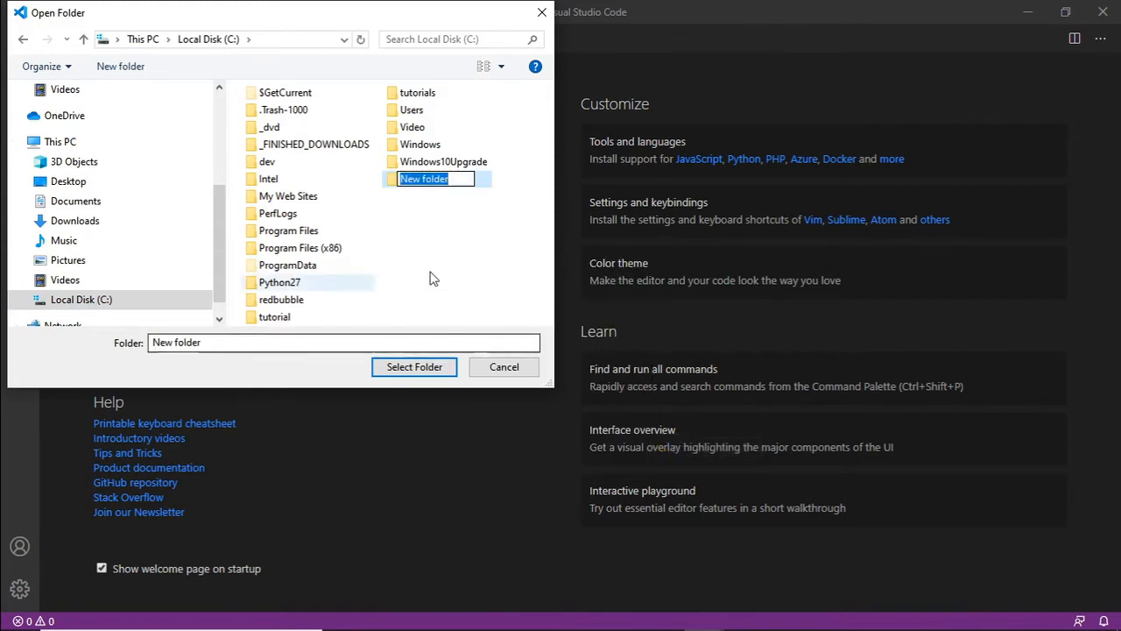
type("PixiJS3")
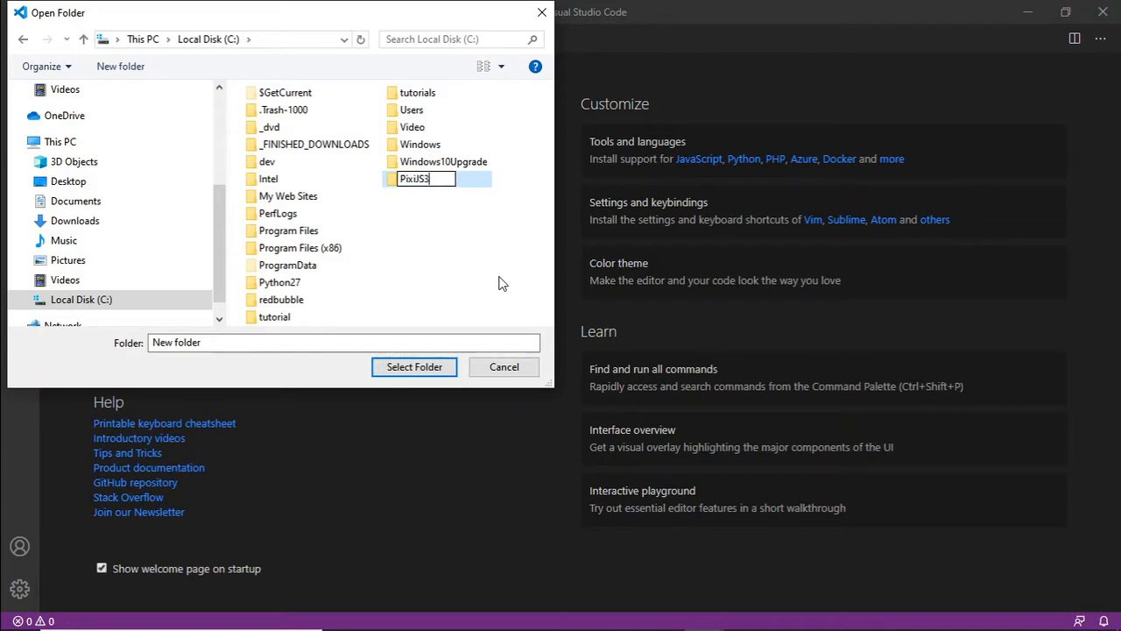
type("DPhoto")
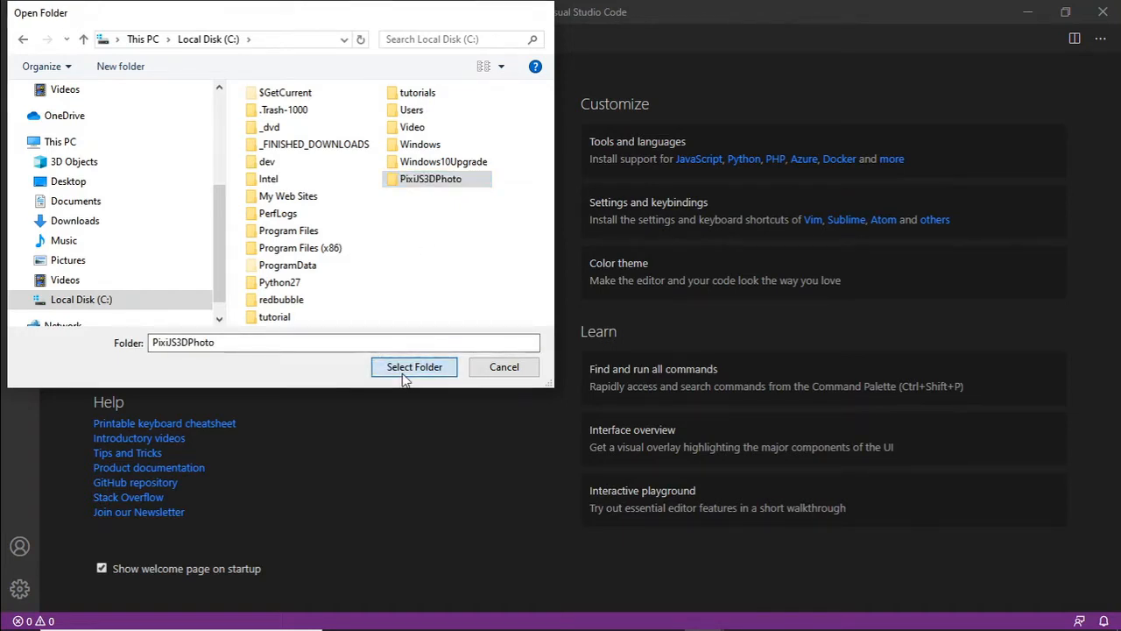
left_click(414, 366)
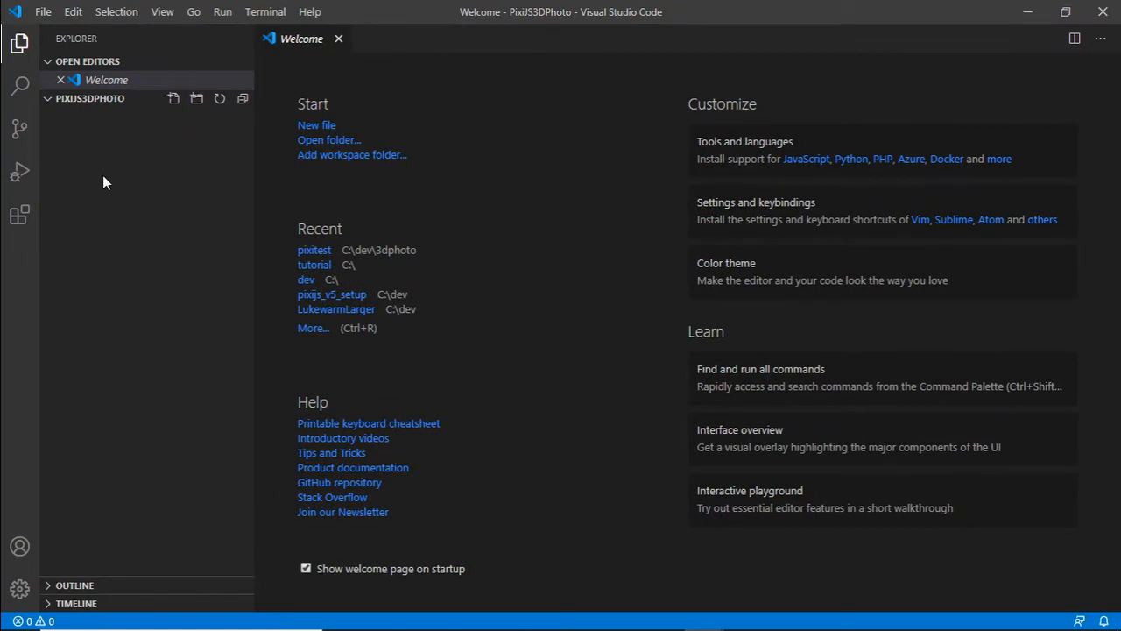
Create index.html, copy in dm-coral.png and norm-coral.png, and preview norm-coral.png.
left_click(173, 99)
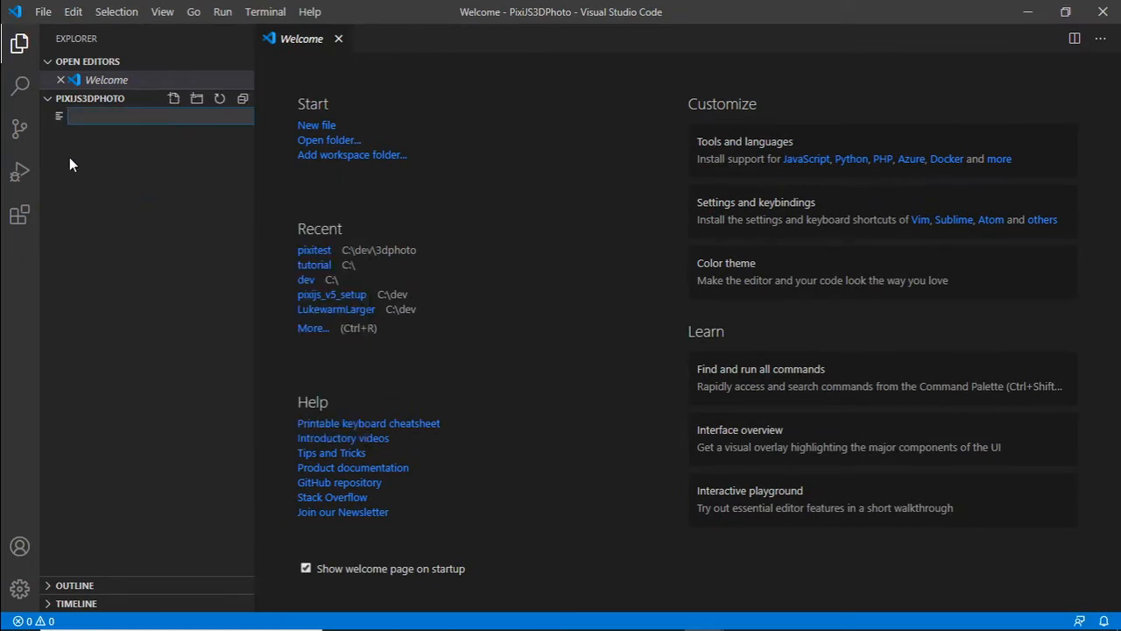
type("index")
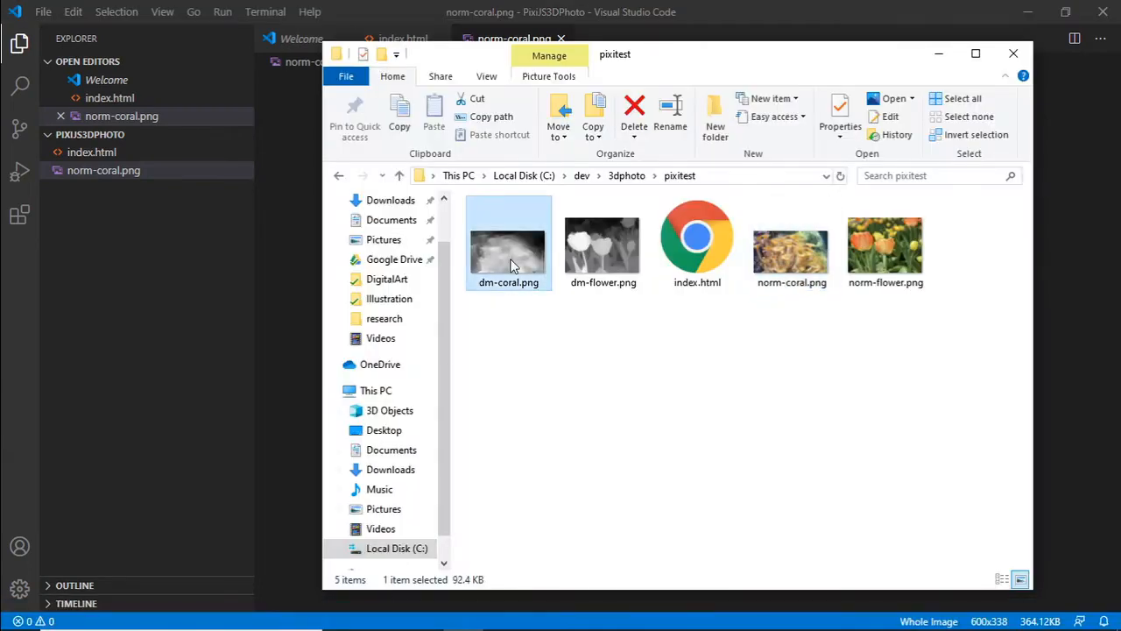
double_click(508, 243)
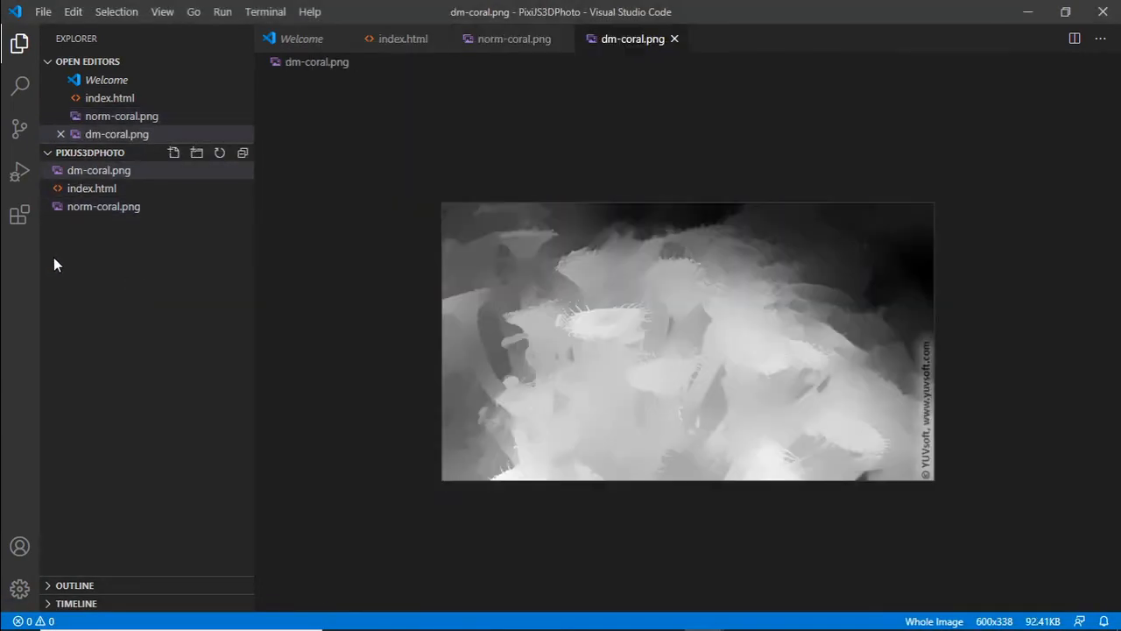
mouse_move(108, 170)
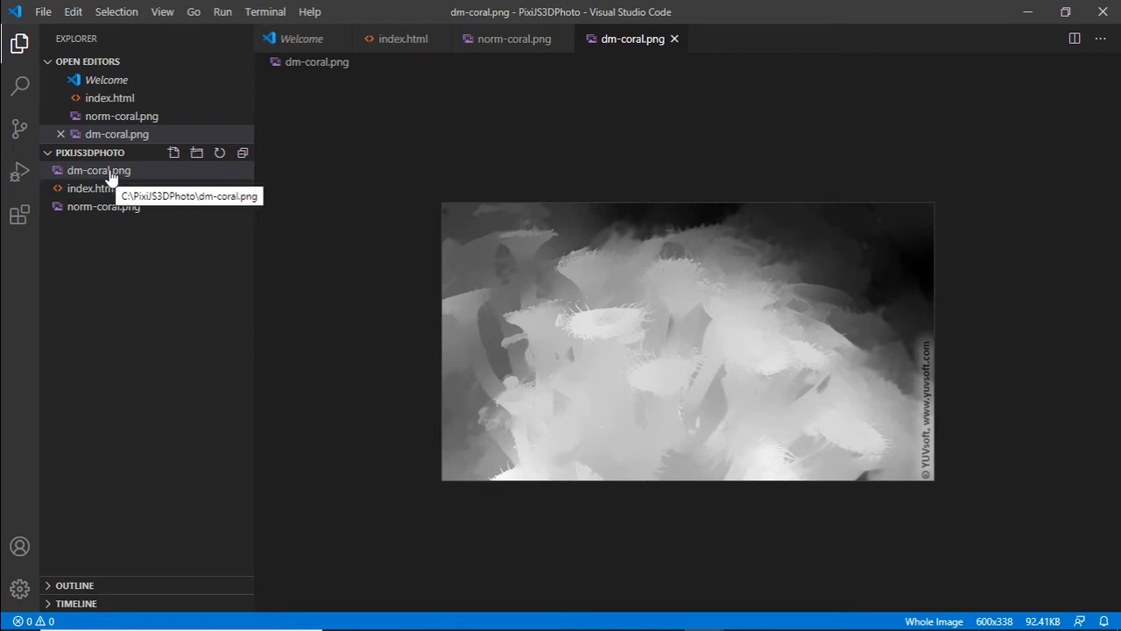
left_click(104, 205)
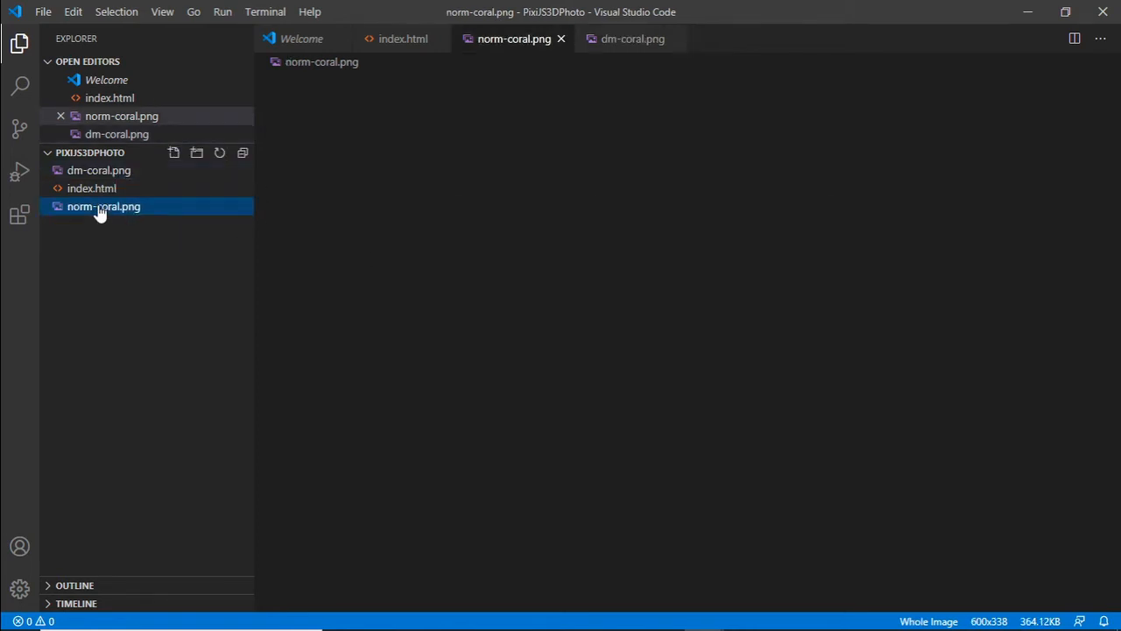
left_click(103, 206)
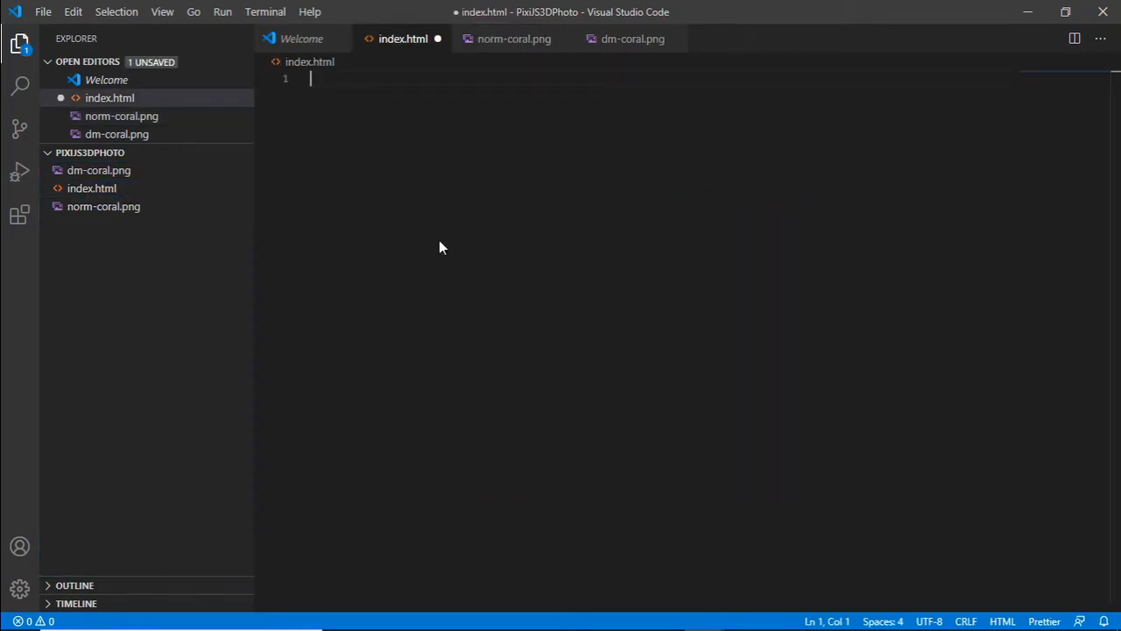
mouse_move(536, 223)
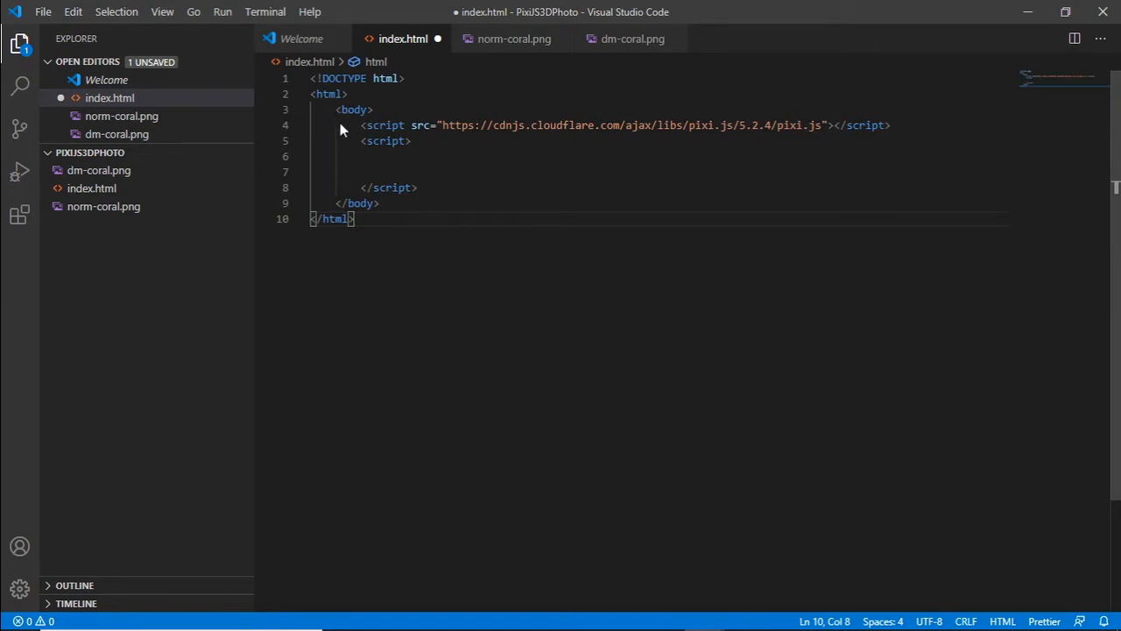
mouse_move(675, 138)
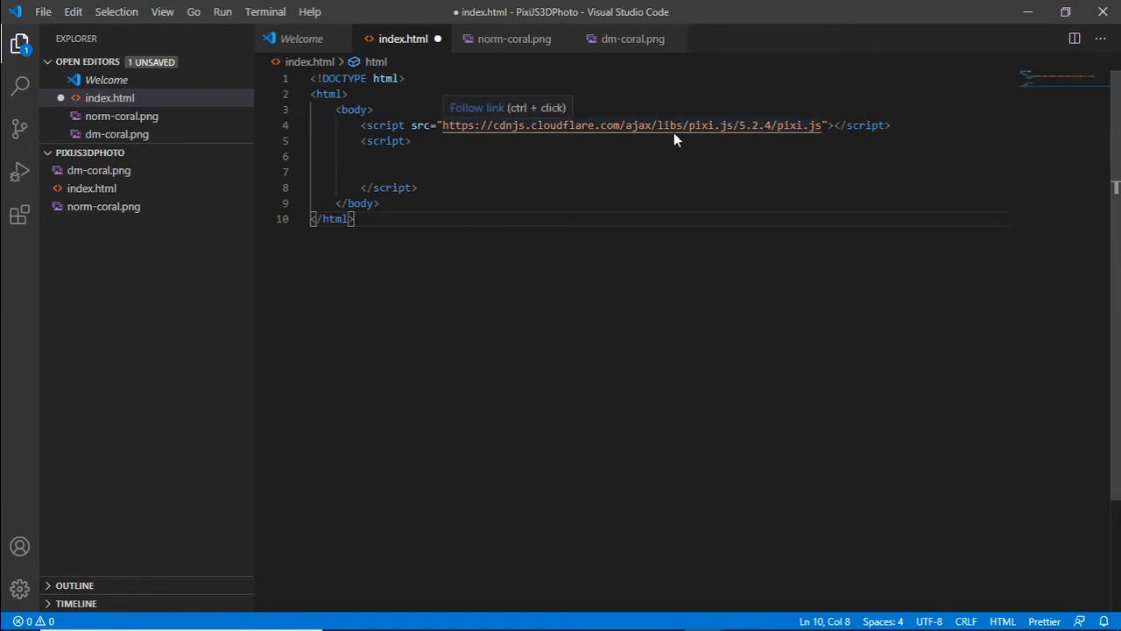
mouse_move(825, 167)
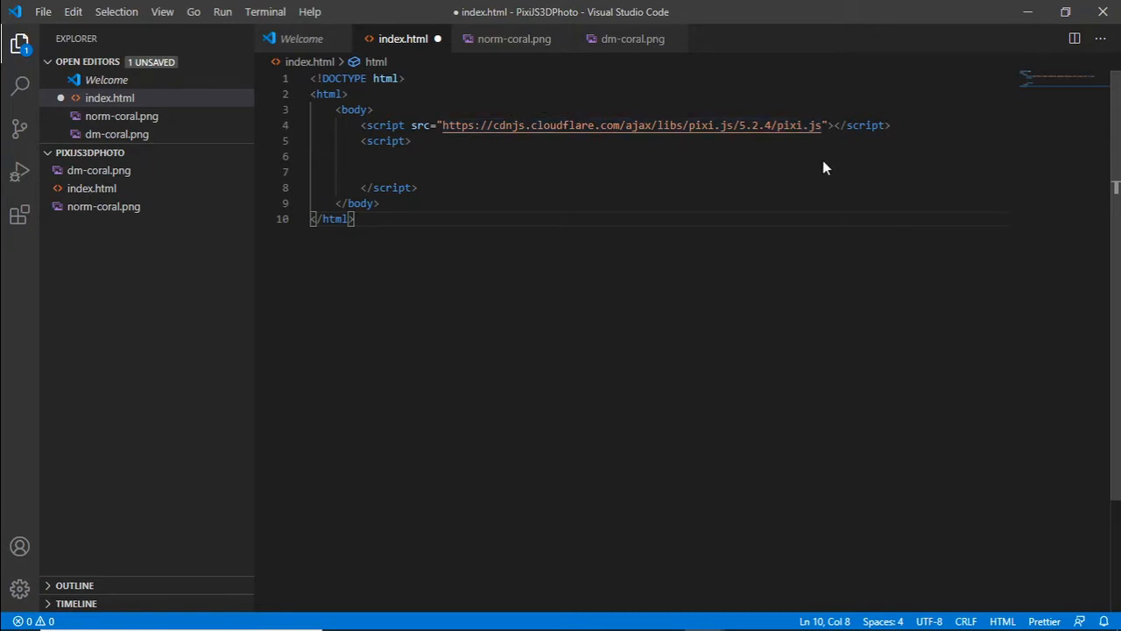
mouse_move(655, 388)
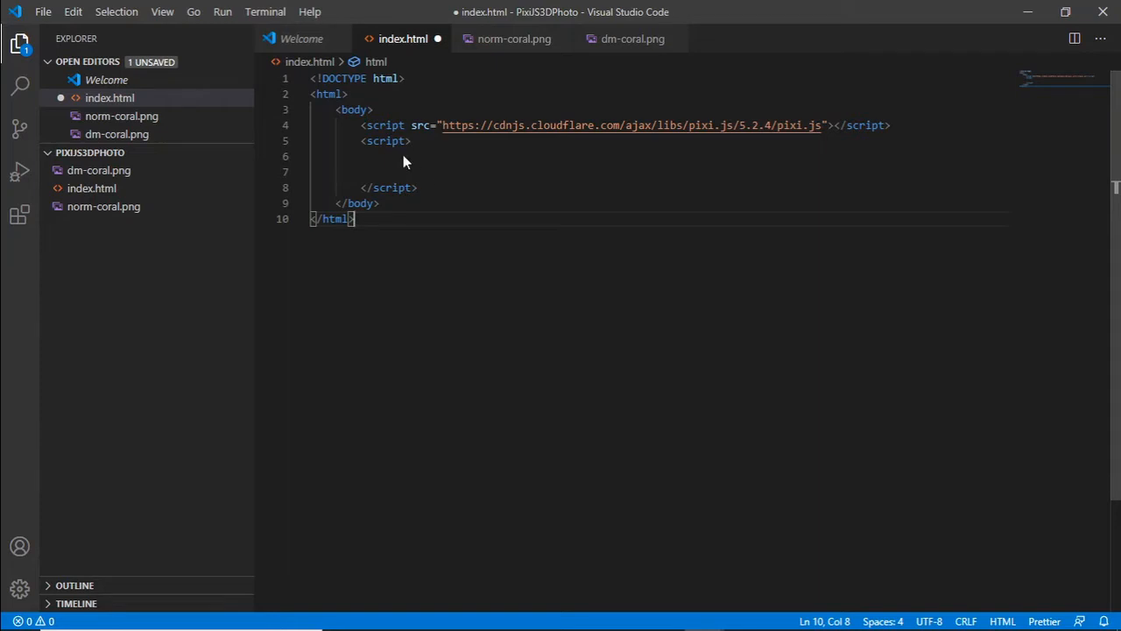
mouse_move(518, 216)
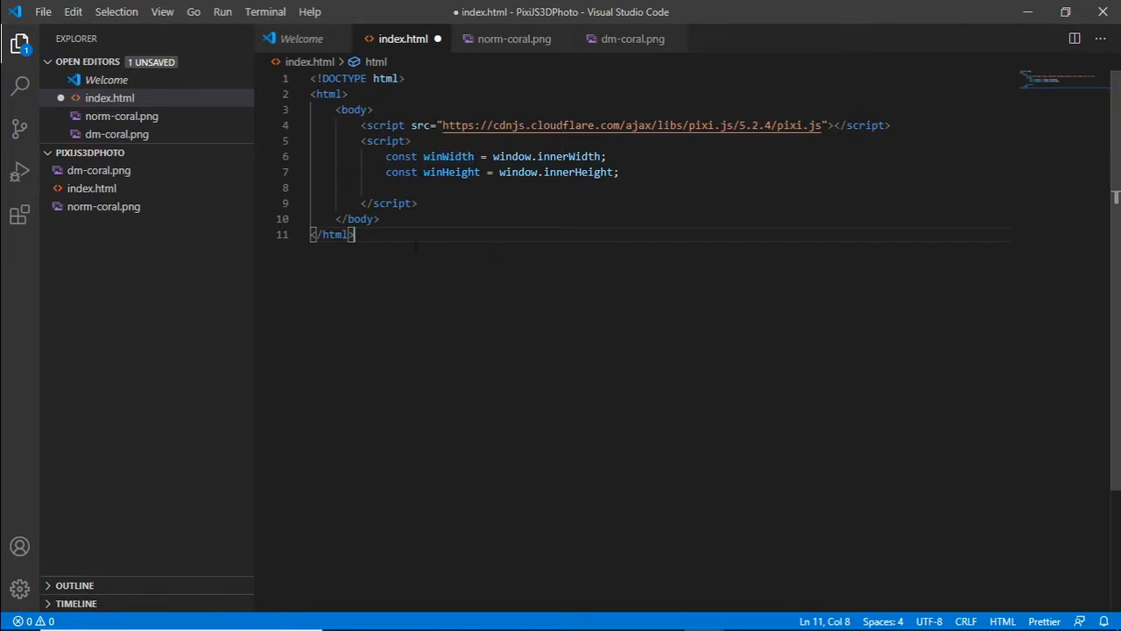
Declare pixiApp as a new PIXI.Application sized winWidth by winHeight.
type("const pixiApp = new PIXI.Application({ width: winWidth, height: winHeight });")
type("document.body.appendChild(pixiApp.view);")
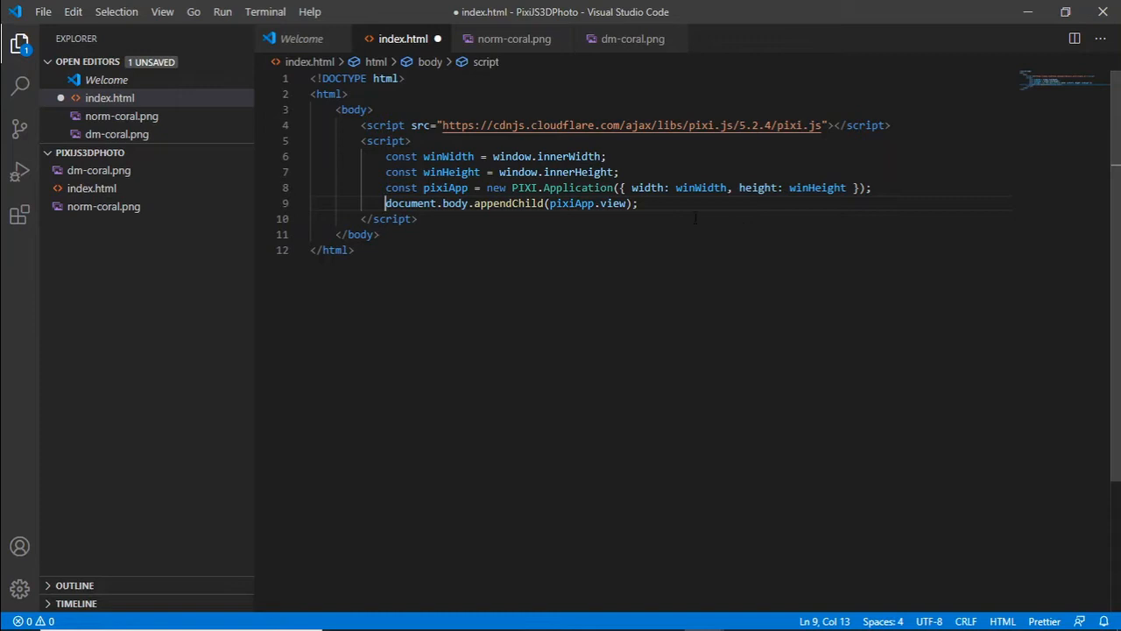
key("Enter")
type("const img = new PIXI.Sprite.from(\"norm-coral.png\");")
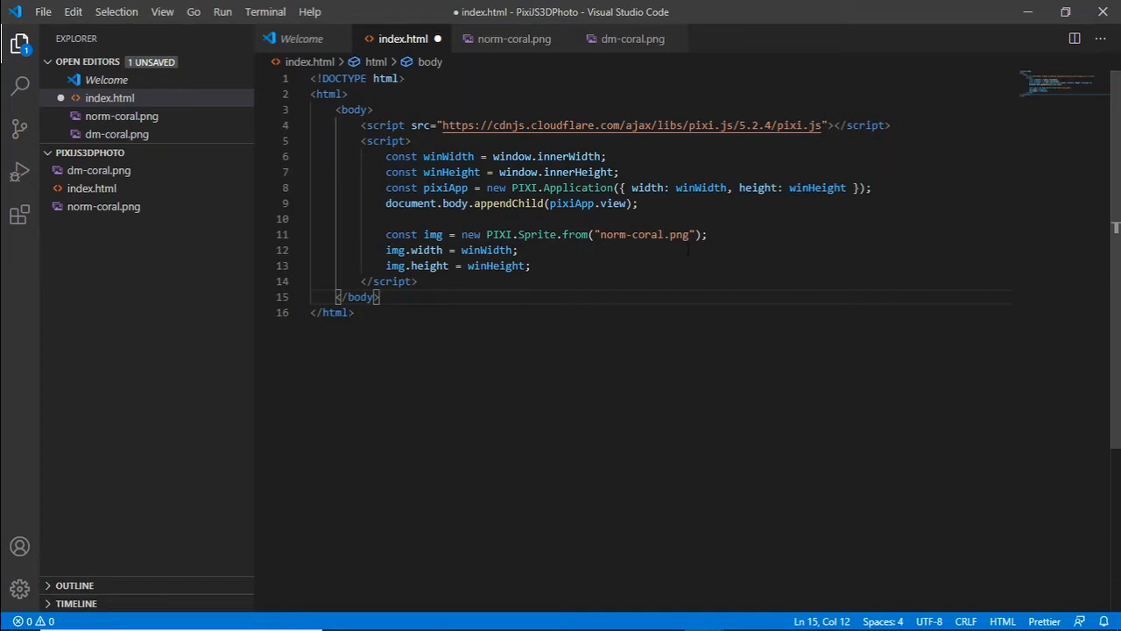
Glance at norm-coral.png, then return to index.html.
left_click(103, 206)
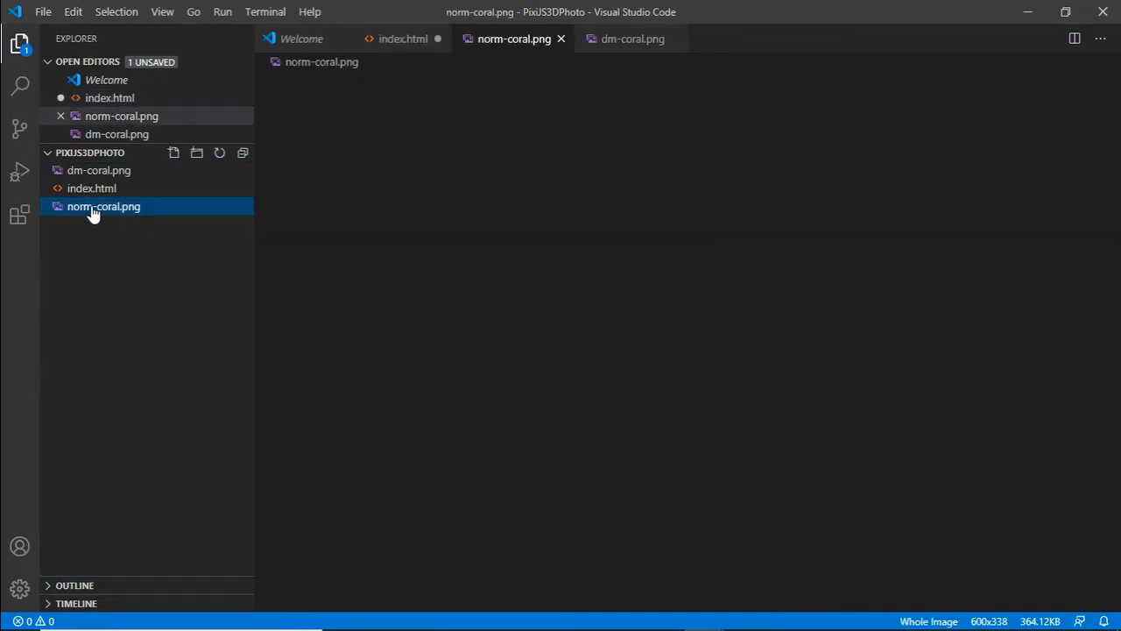
left_click(103, 206)
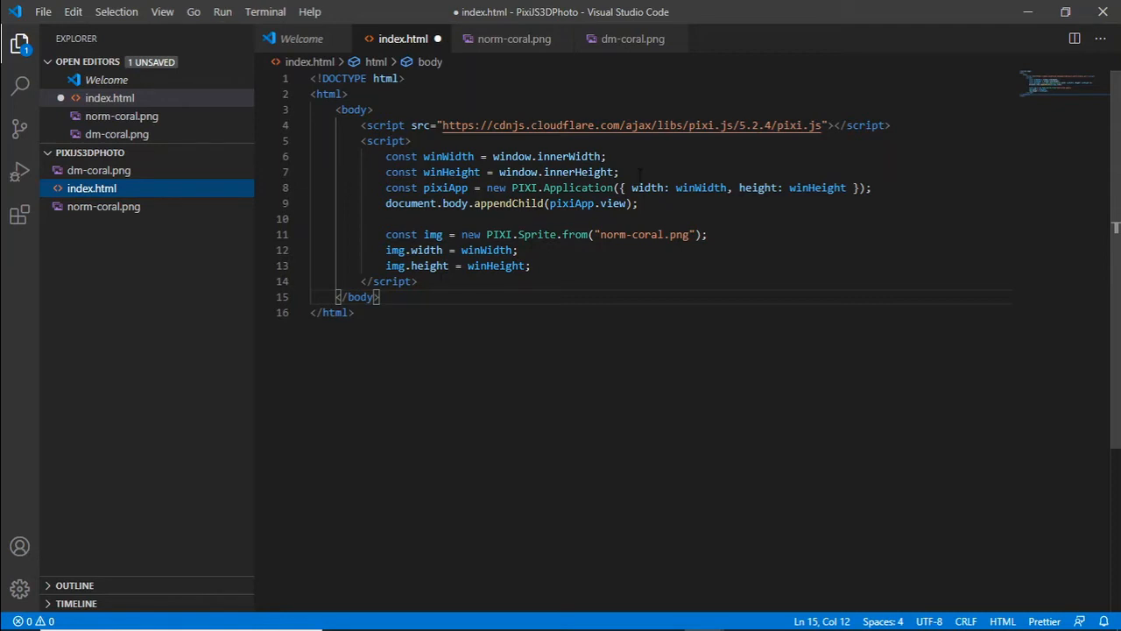
mouse_move(565, 172)
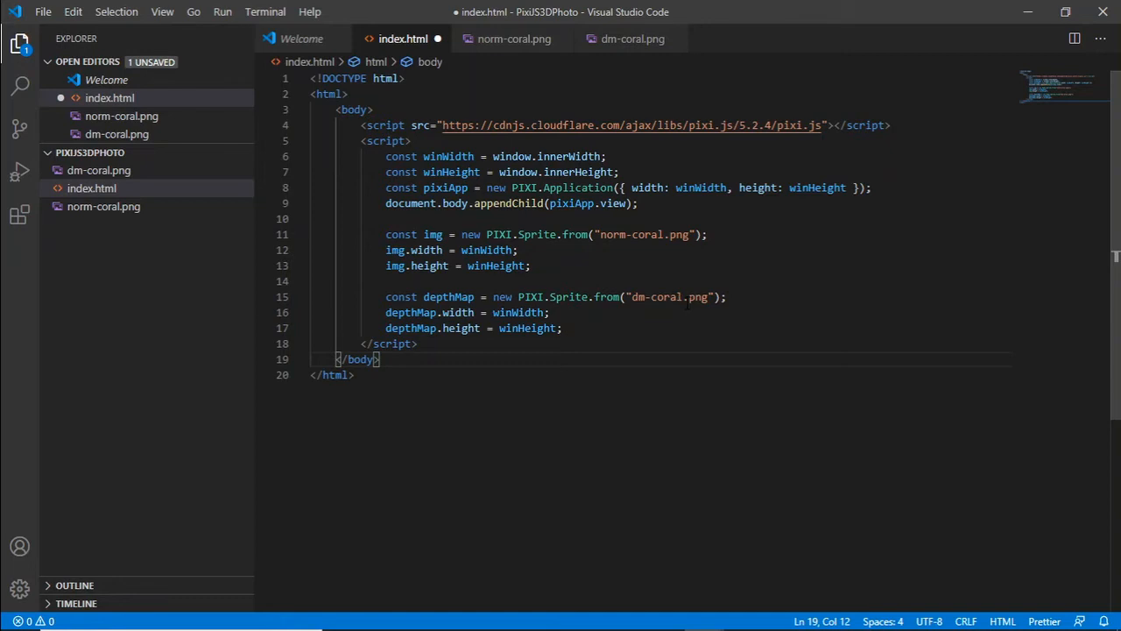
mouse_move(92, 182)
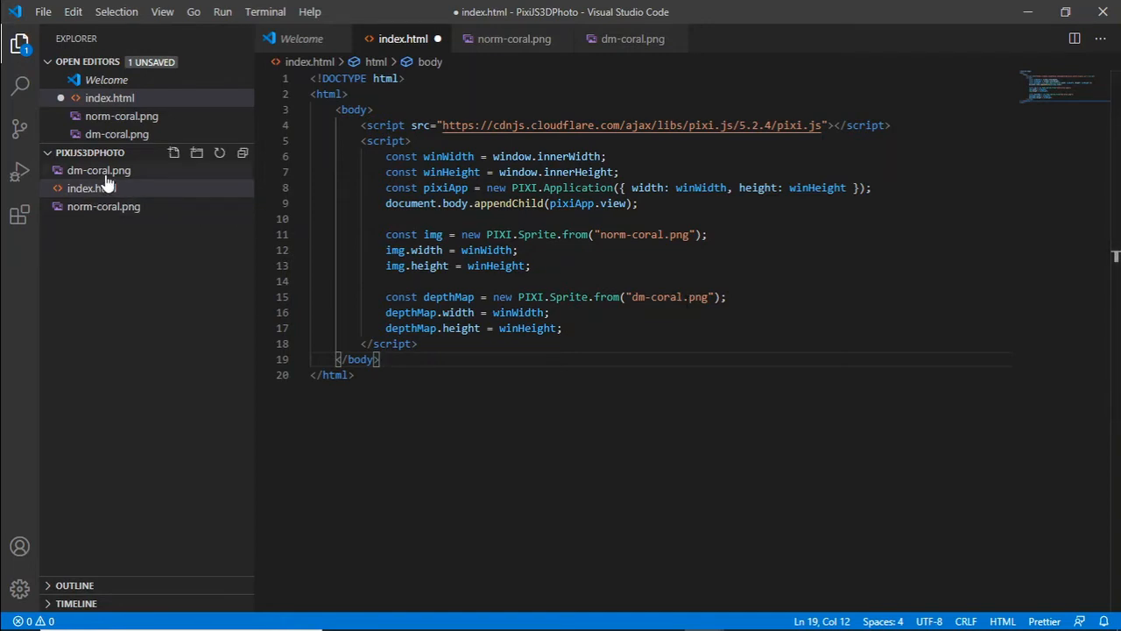
Preview the dm-coral.png depth map, then return to index.html.
left_click(98, 169)
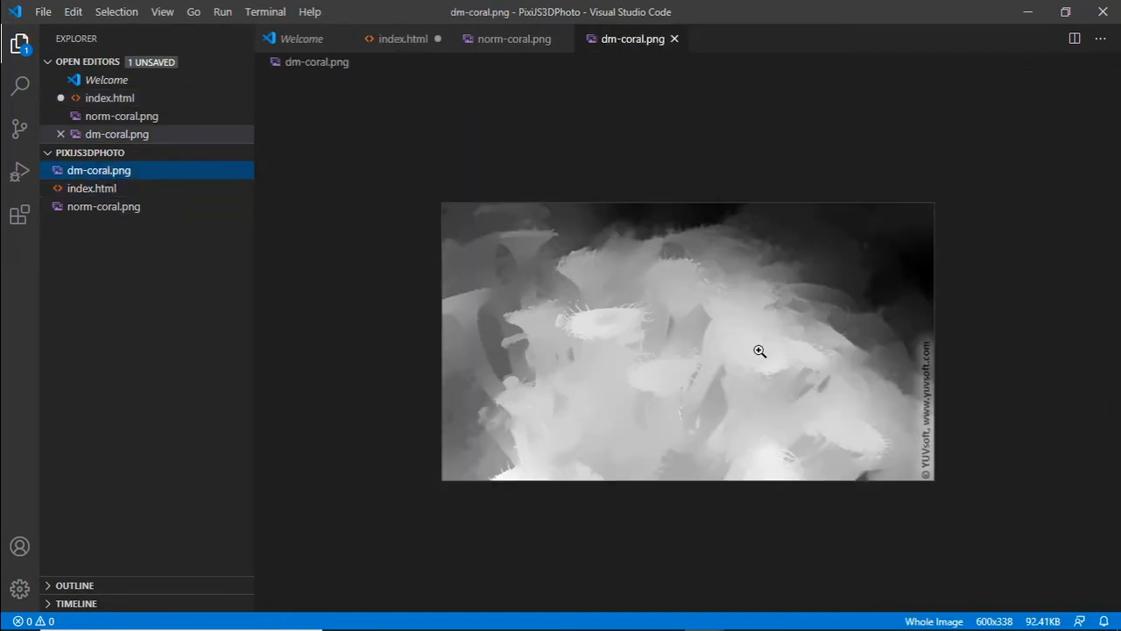
left_click(92, 187)
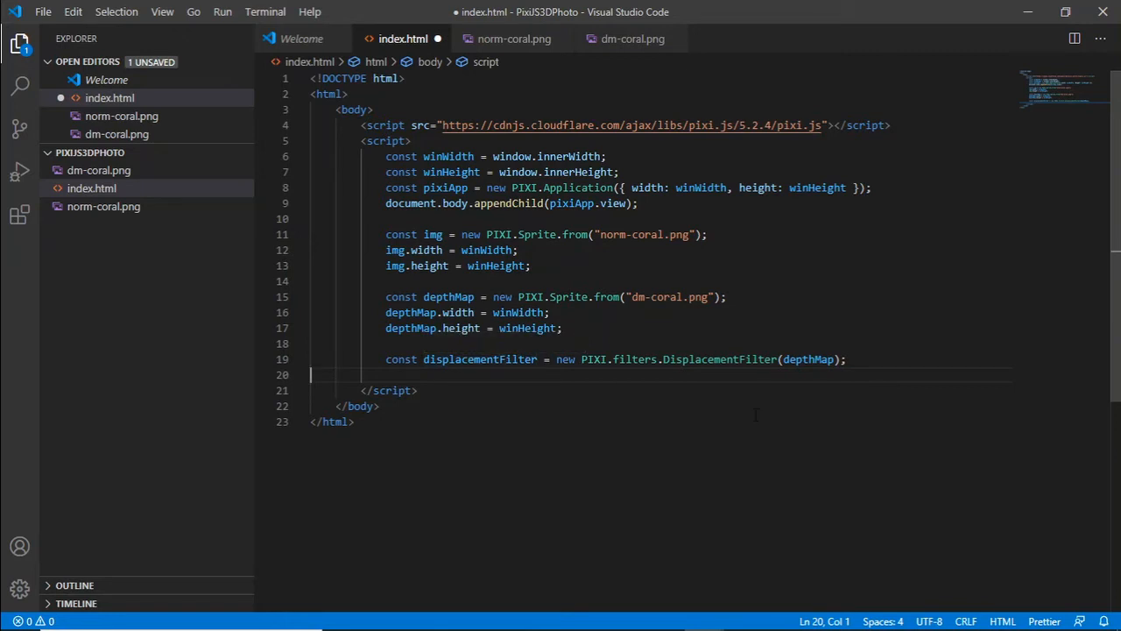
mouse_move(570, 405)
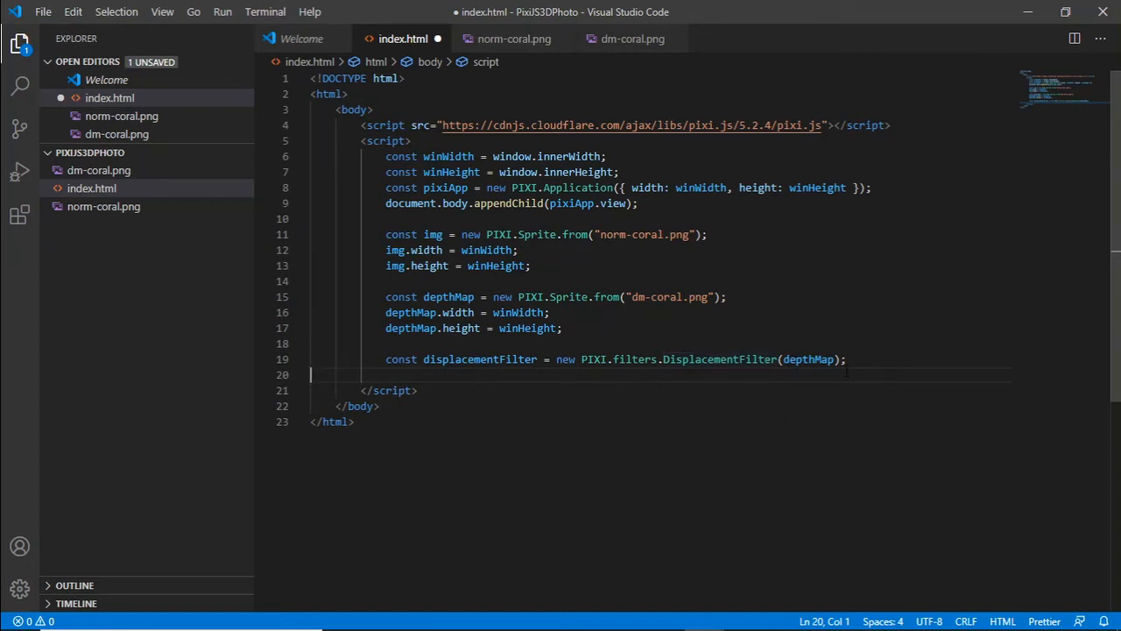
mouse_move(739, 405)
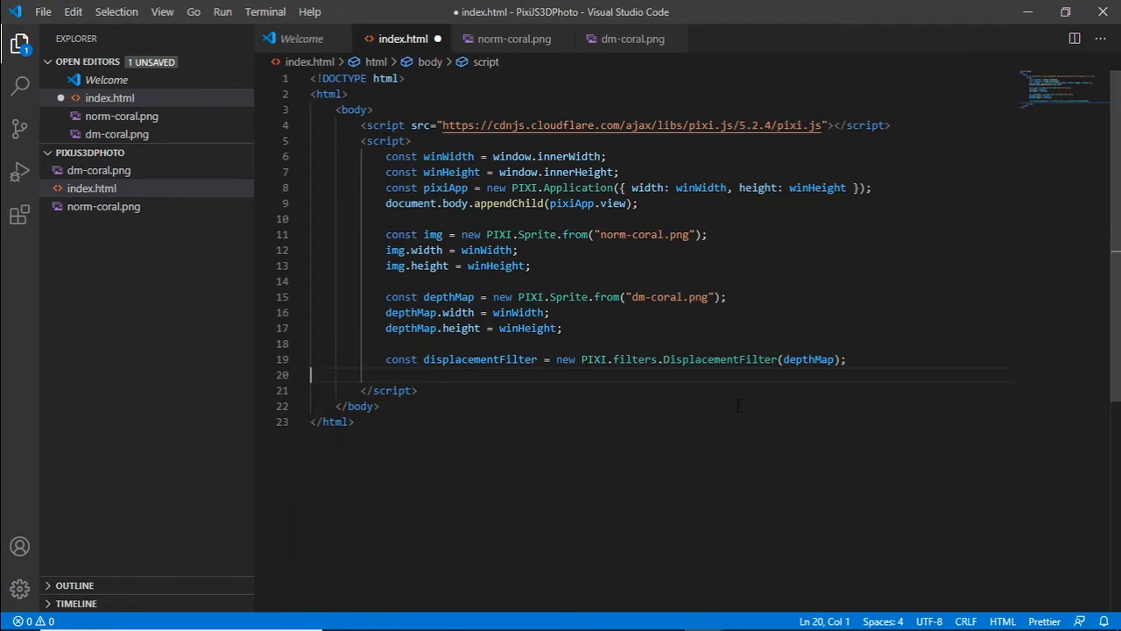
Insert a blank line before the stage code.
key("Enter")
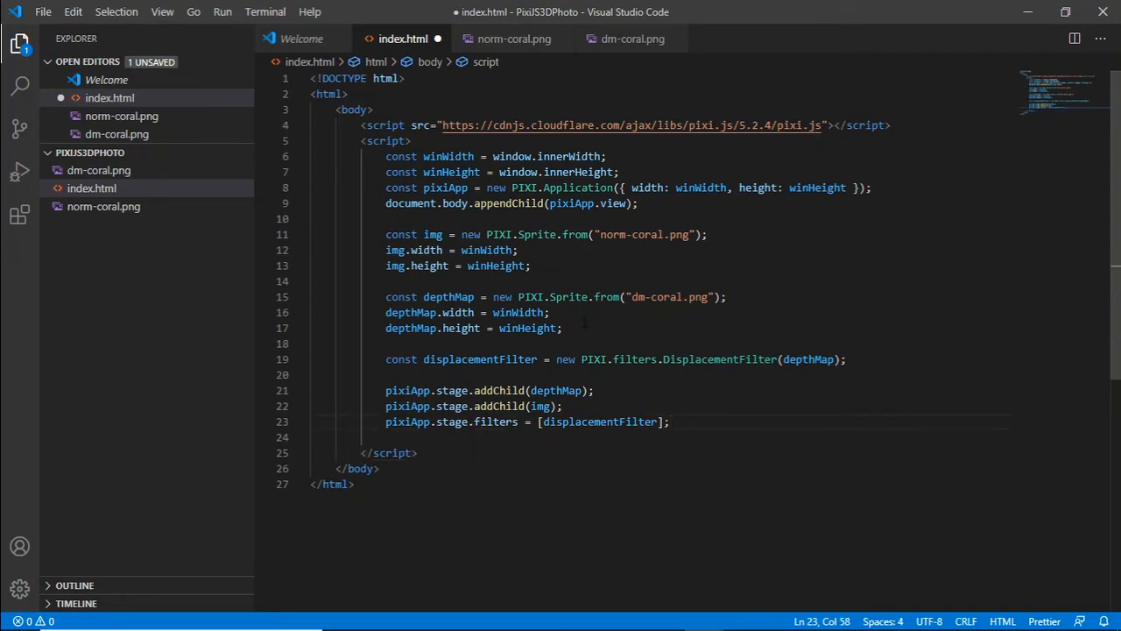
mouse_move(741, 246)
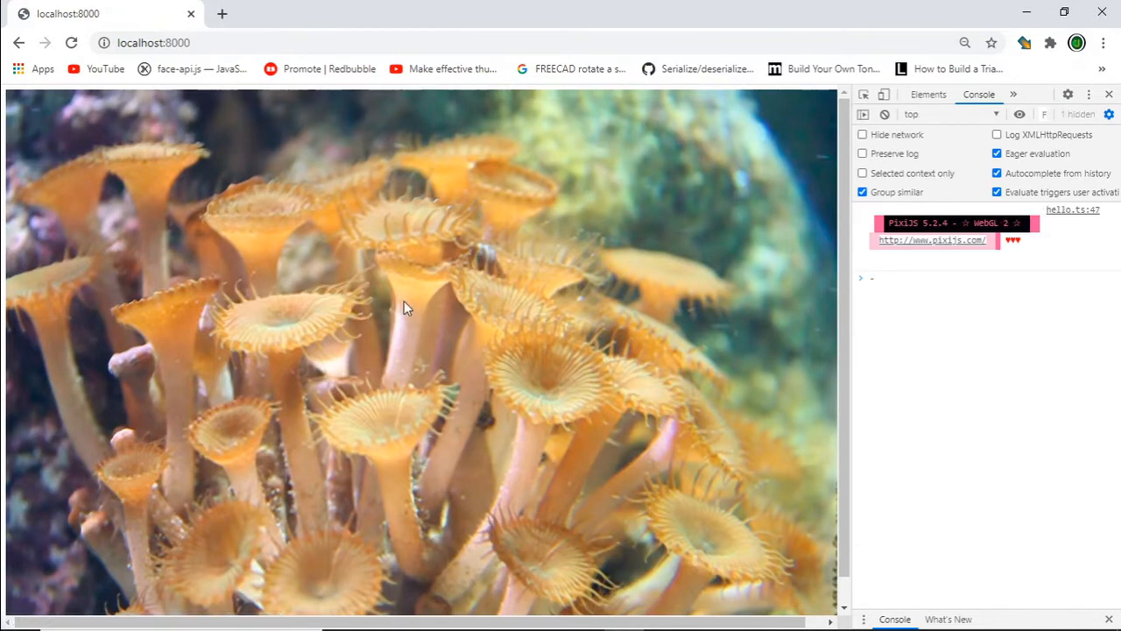
mouse_move(294, 348)
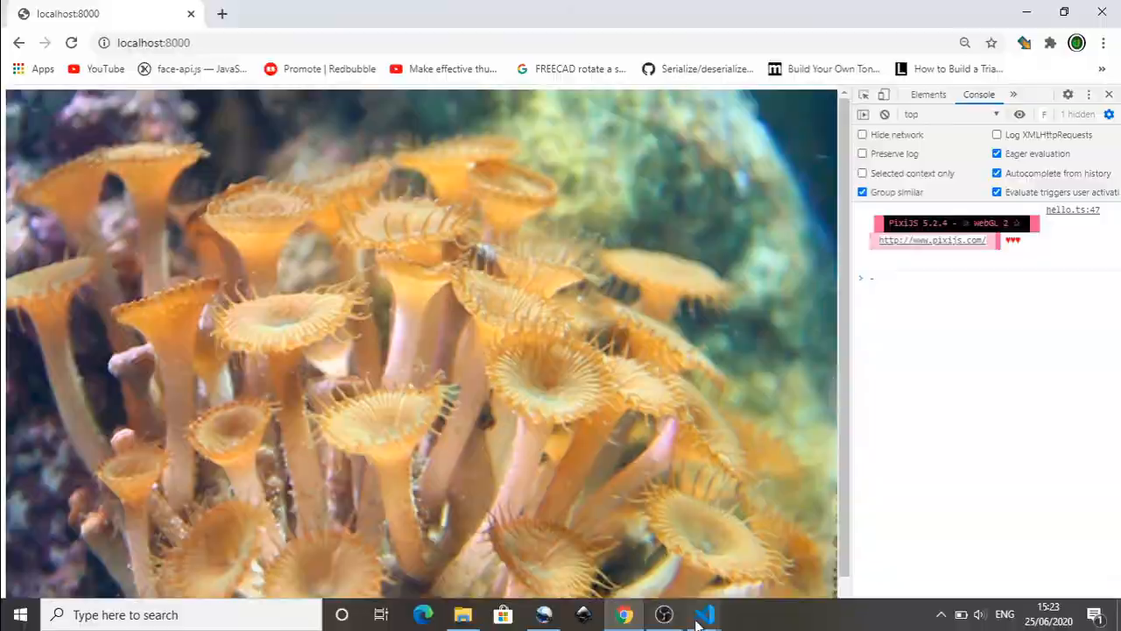
Add a displacementFilter.scale.x = line inside window.onmousemove.
left_click(703, 614)
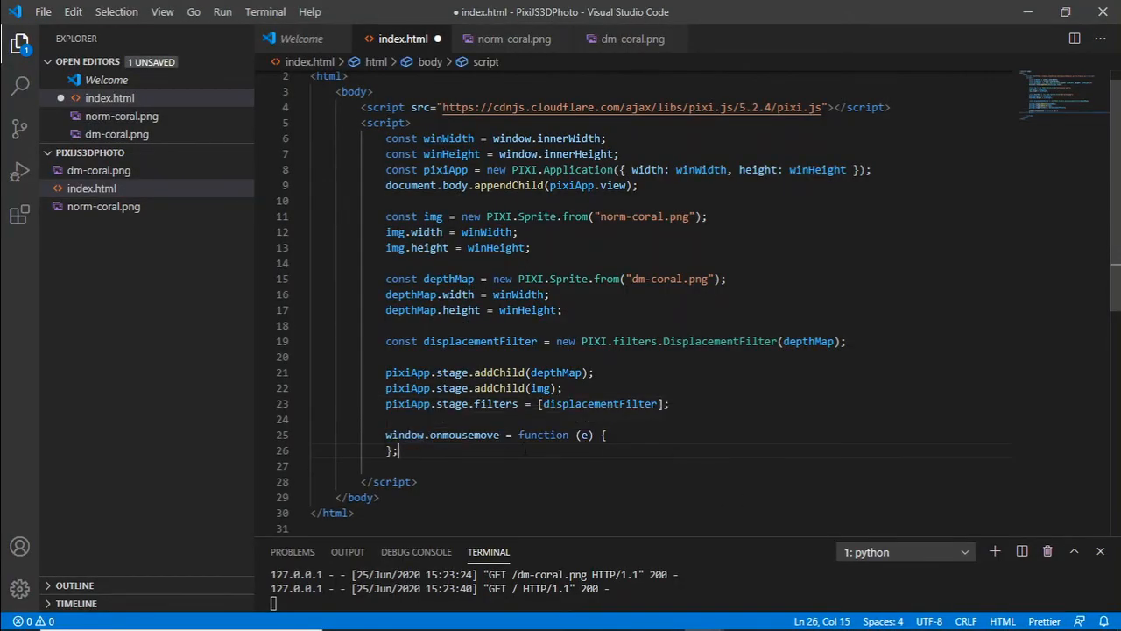
left_click(611, 434)
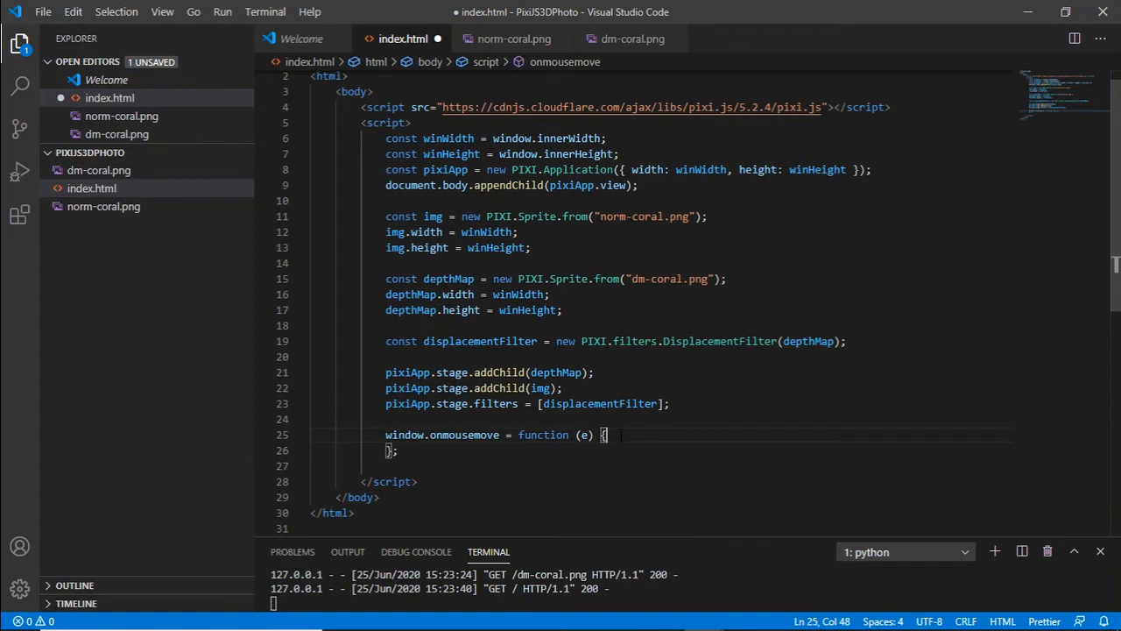
key("Enter")
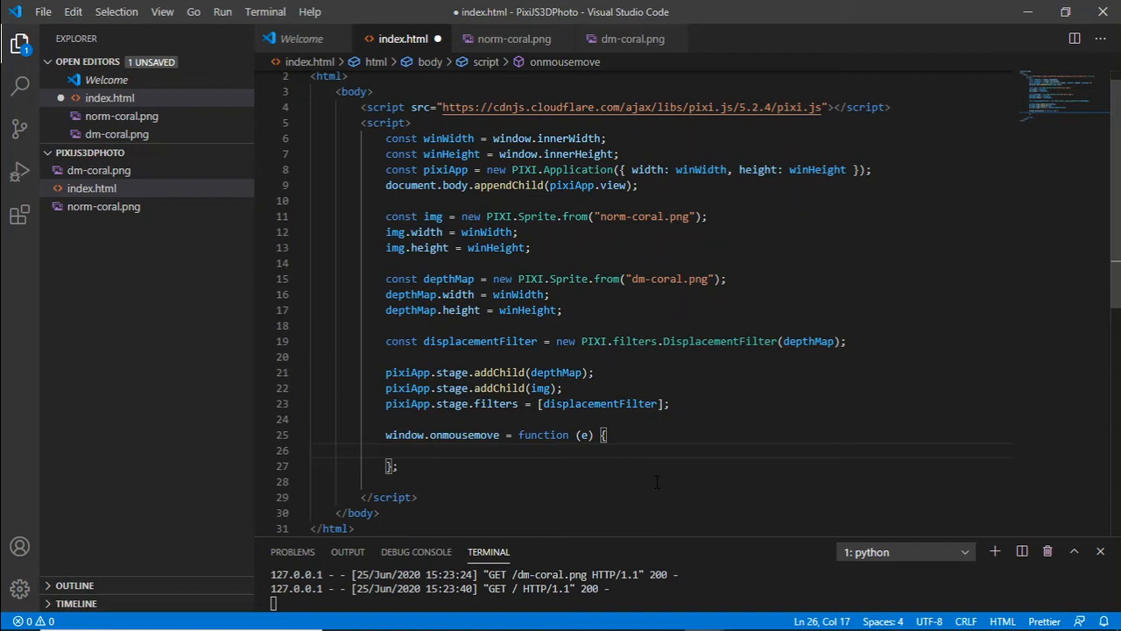
type("displacementFilter.scale.x =")
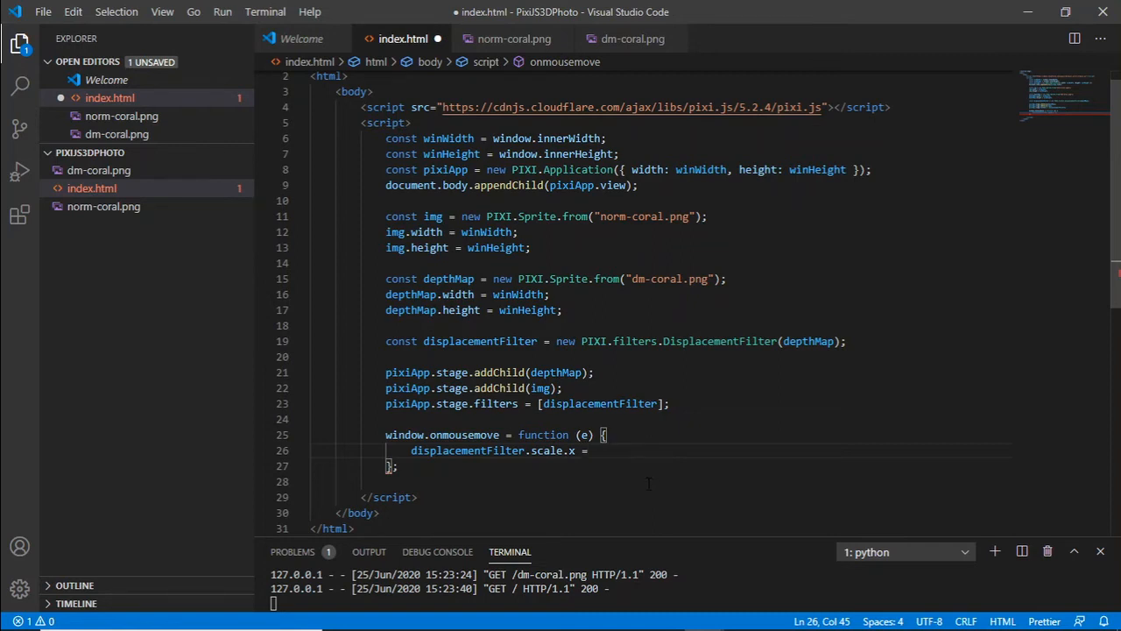
type("displacementFilter.scale.x =")
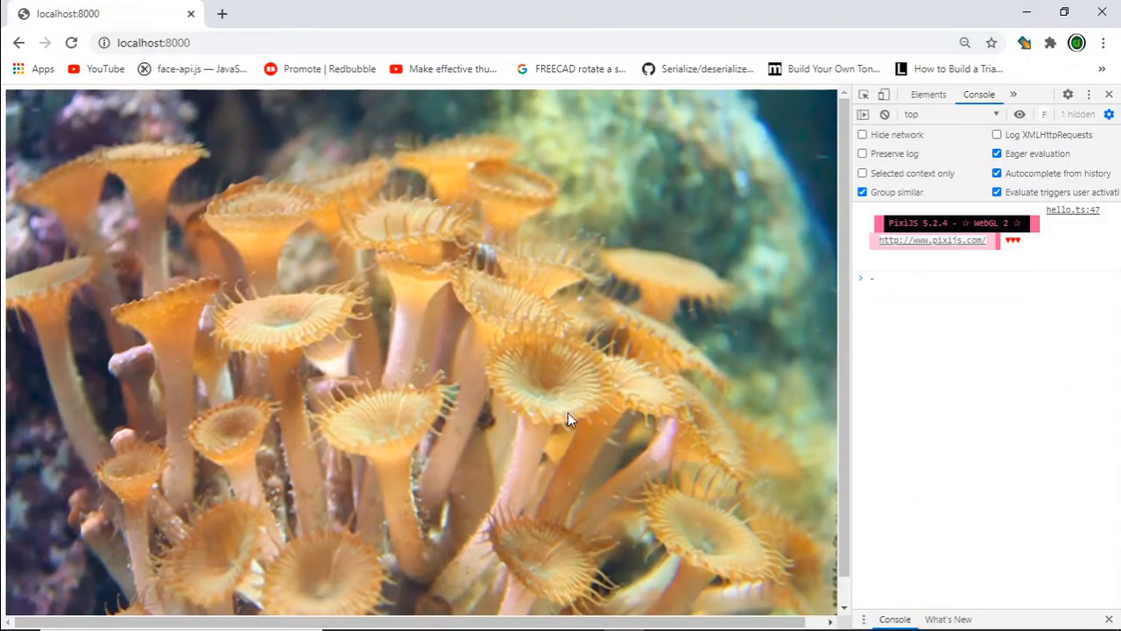
mouse_move(429, 395)
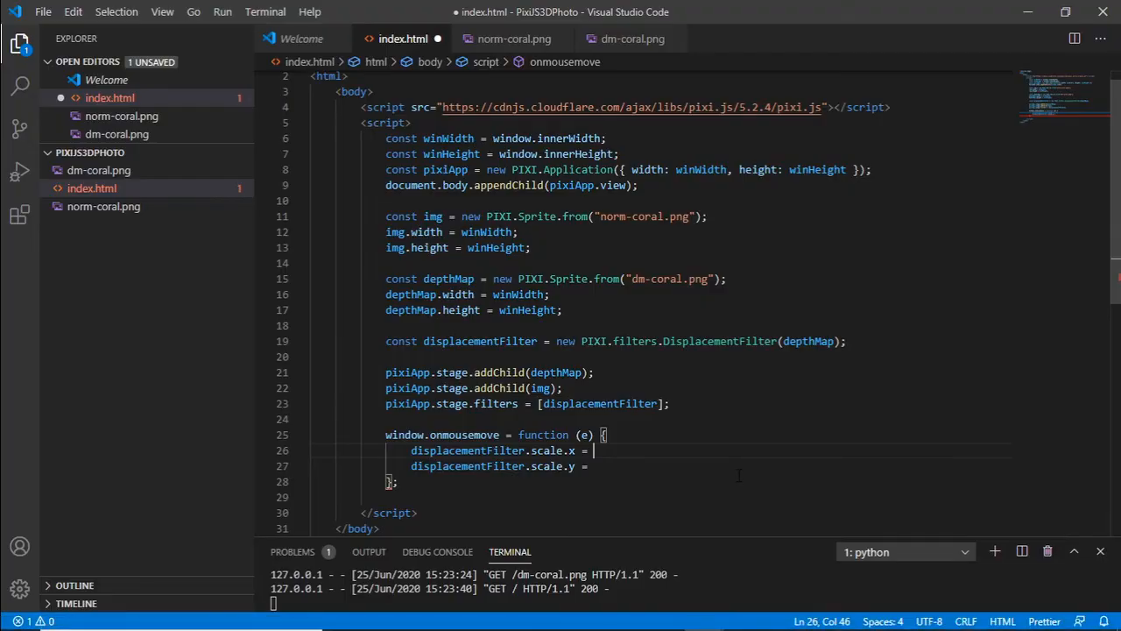
Set scale x to (winWidth / 2 - e.clientX) and y to (winHeight / 2 - e.clientY).
type("(winWidth / 2 - e.clientX)")
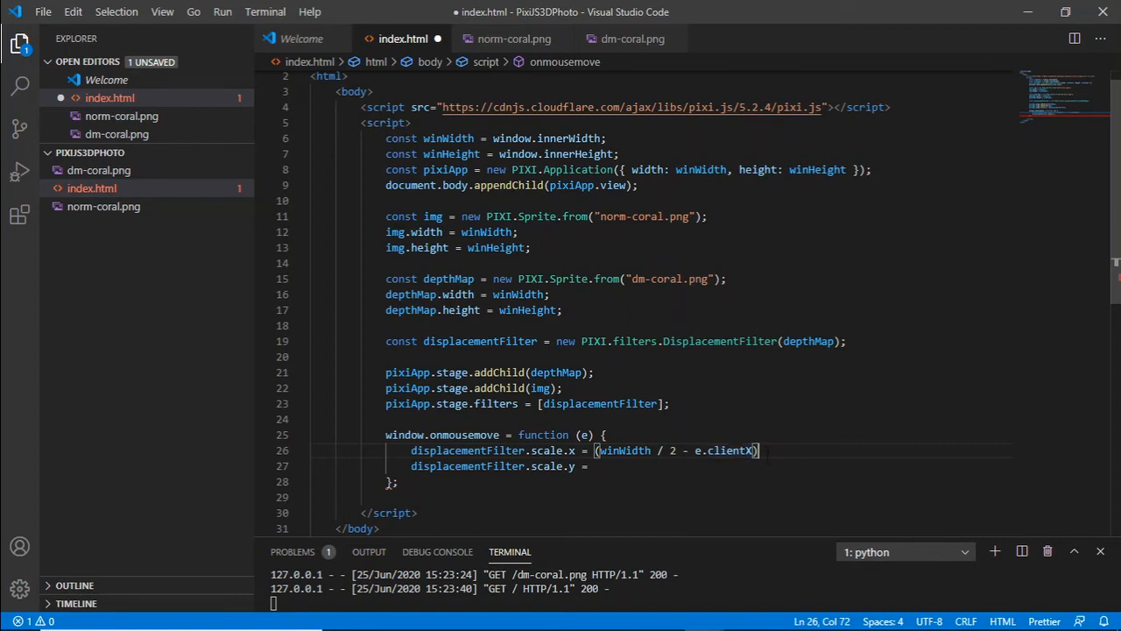
type("(winHeight / 2 - e.clientY)")
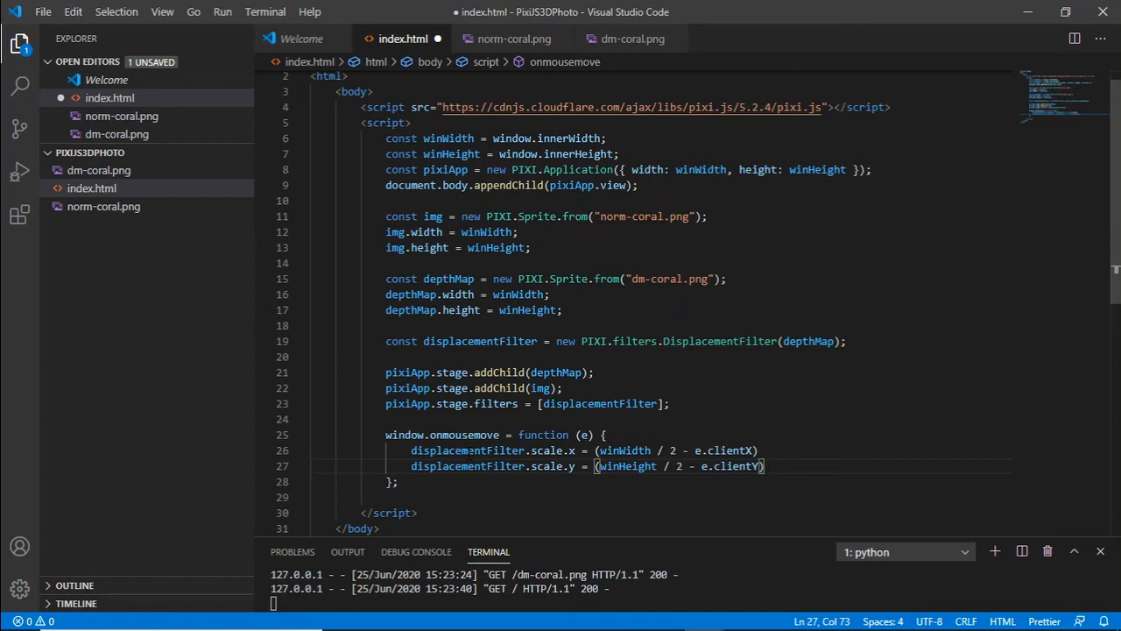
mouse_move(662, 466)
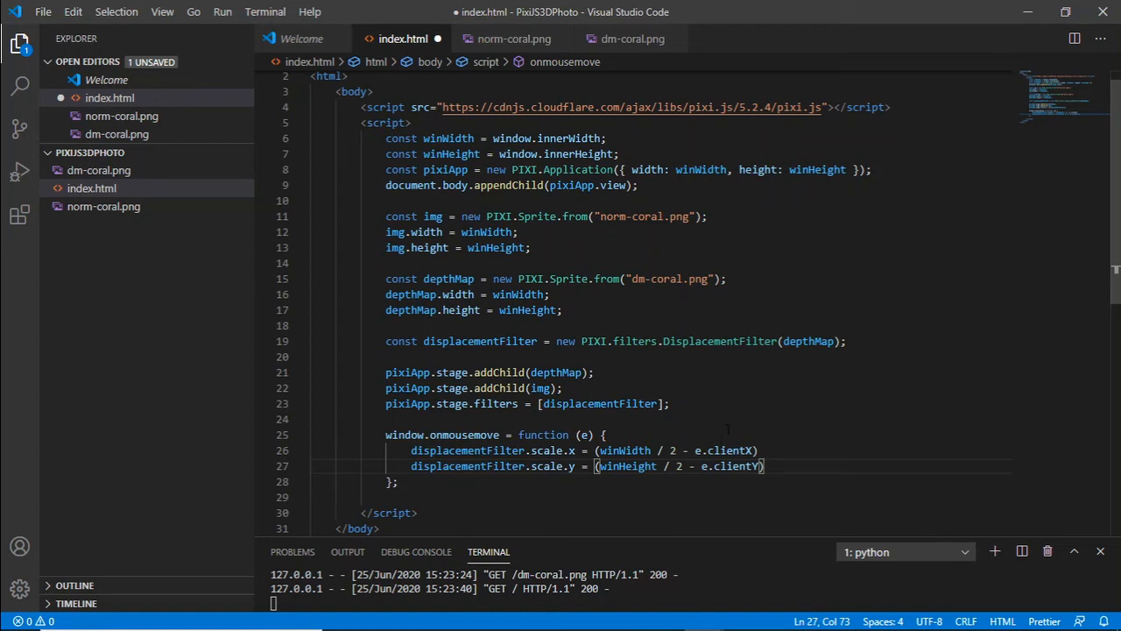
mouse_move(801, 420)
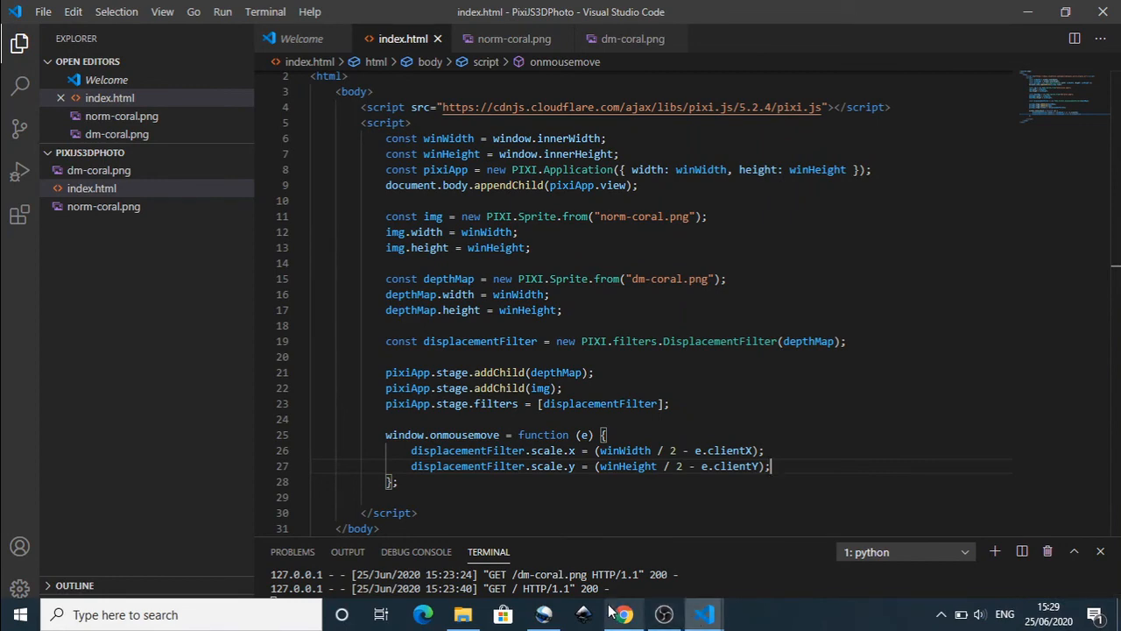
left_click(623, 614)
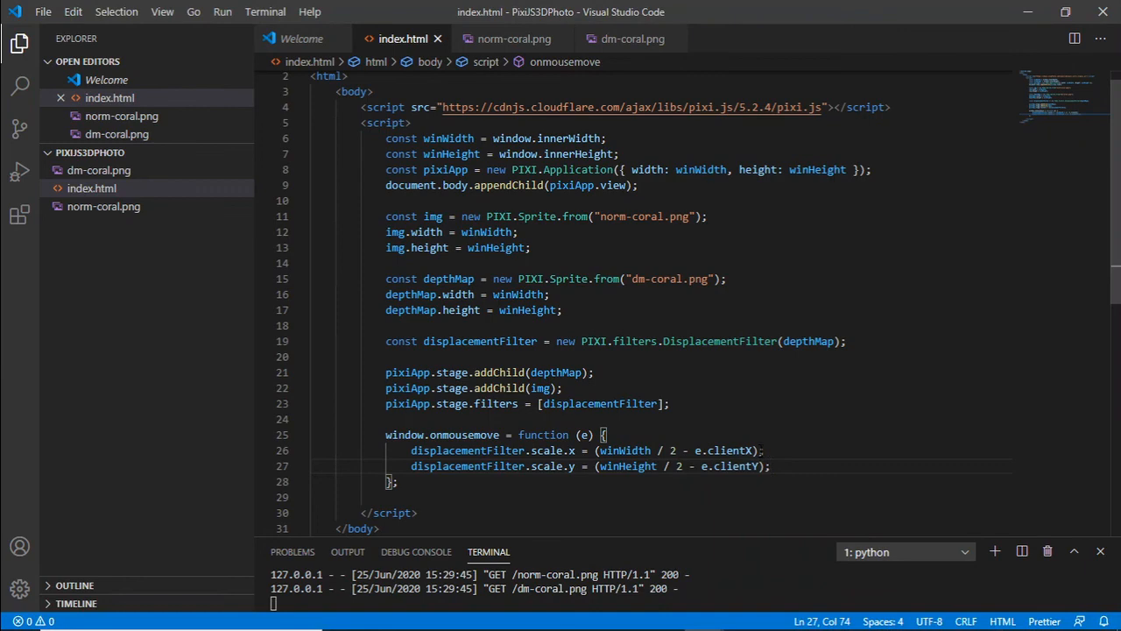
Divide both displacement scale offsets by 10 after testing the mouse effect in Chrome.
type("/10")
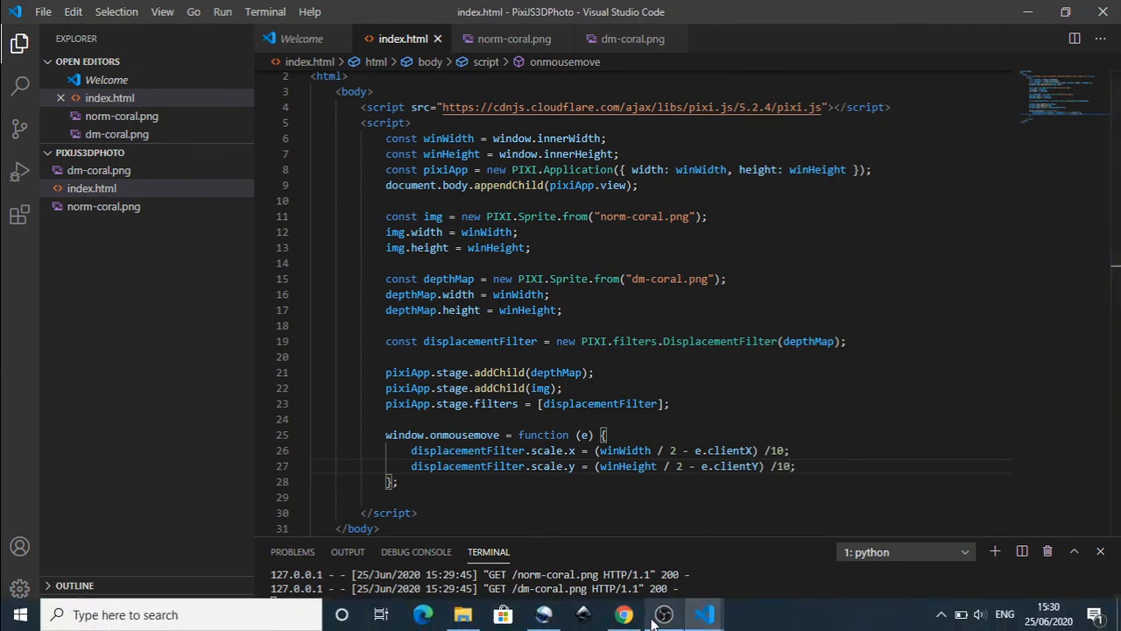